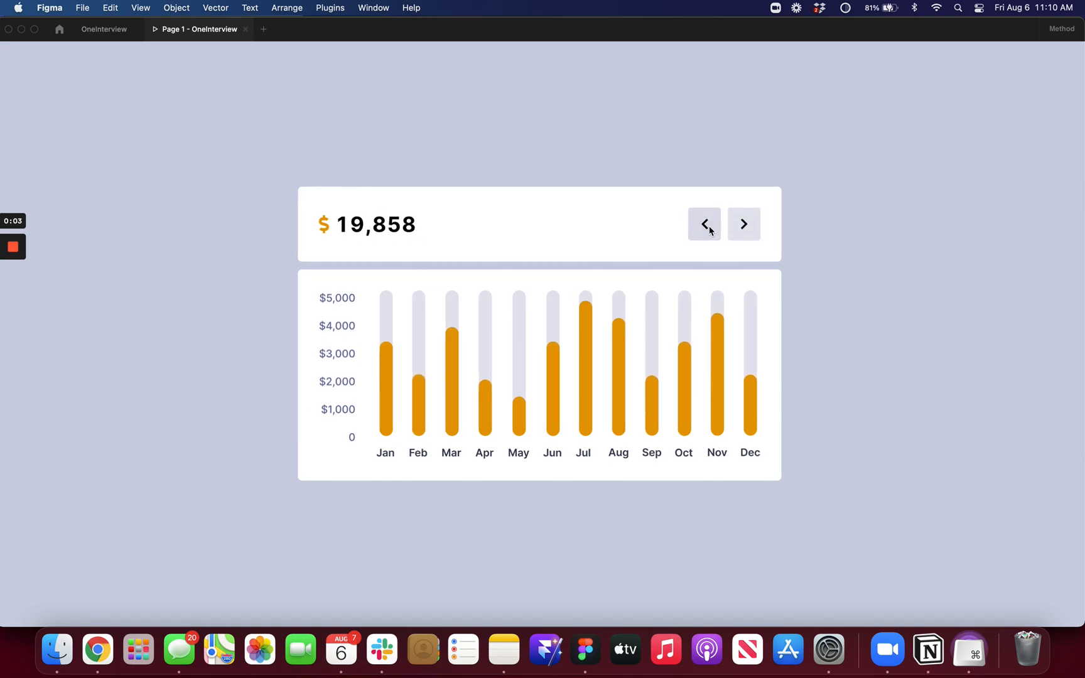
Roll the sales counter between 19,858 and 43,585 with the arrow buttons, then return to the design file.
{"action": "left_click", "coordinate": [703, 225]}
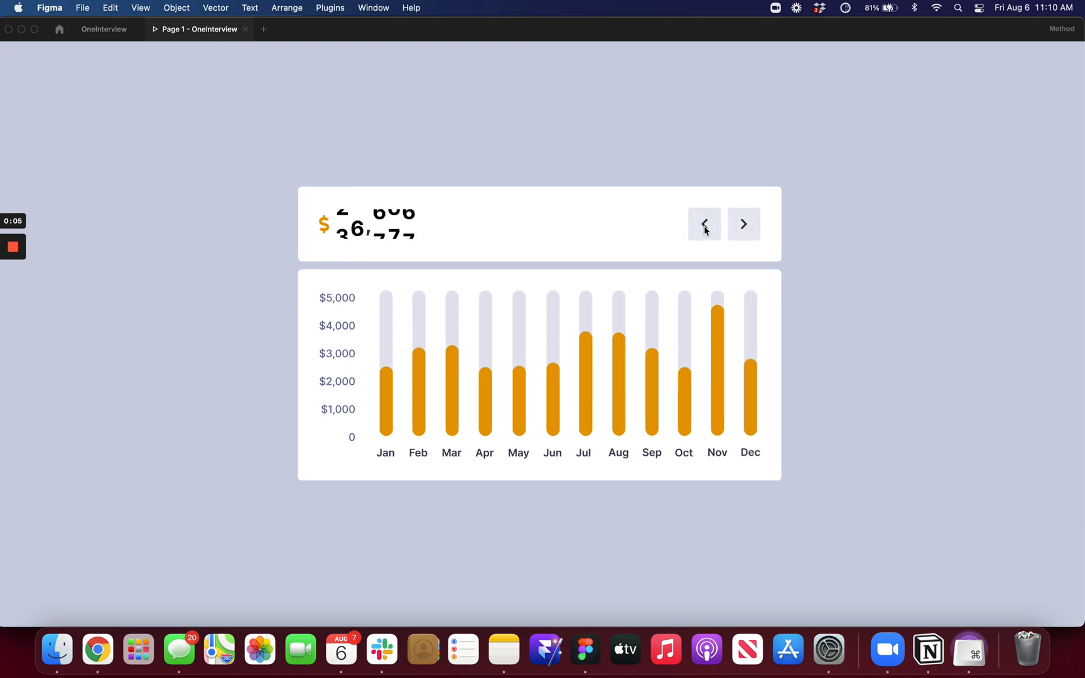
{"action": "left_click", "coordinate": [743, 224]}
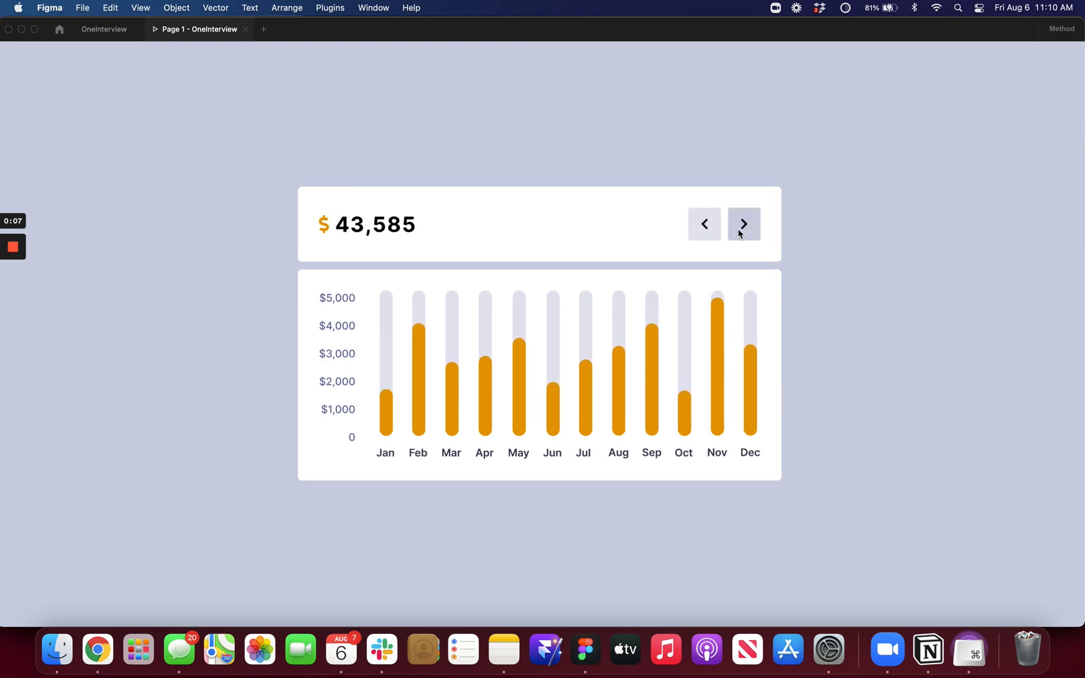
{"action": "left_click", "coordinate": [743, 225]}
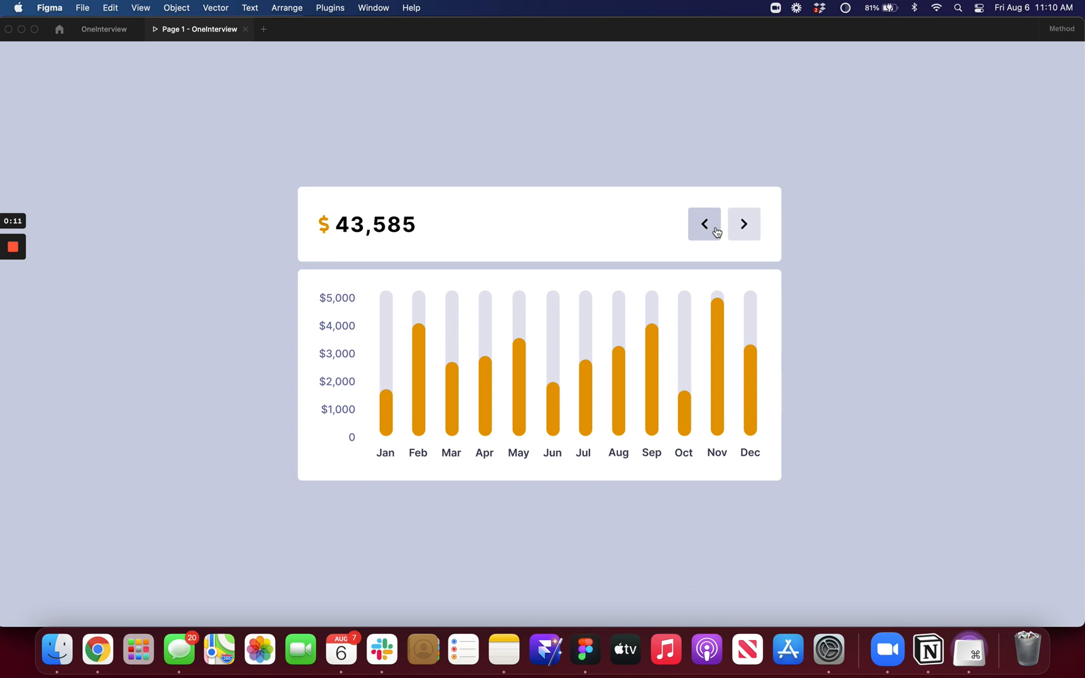
{"action": "left_click", "coordinate": [703, 223]}
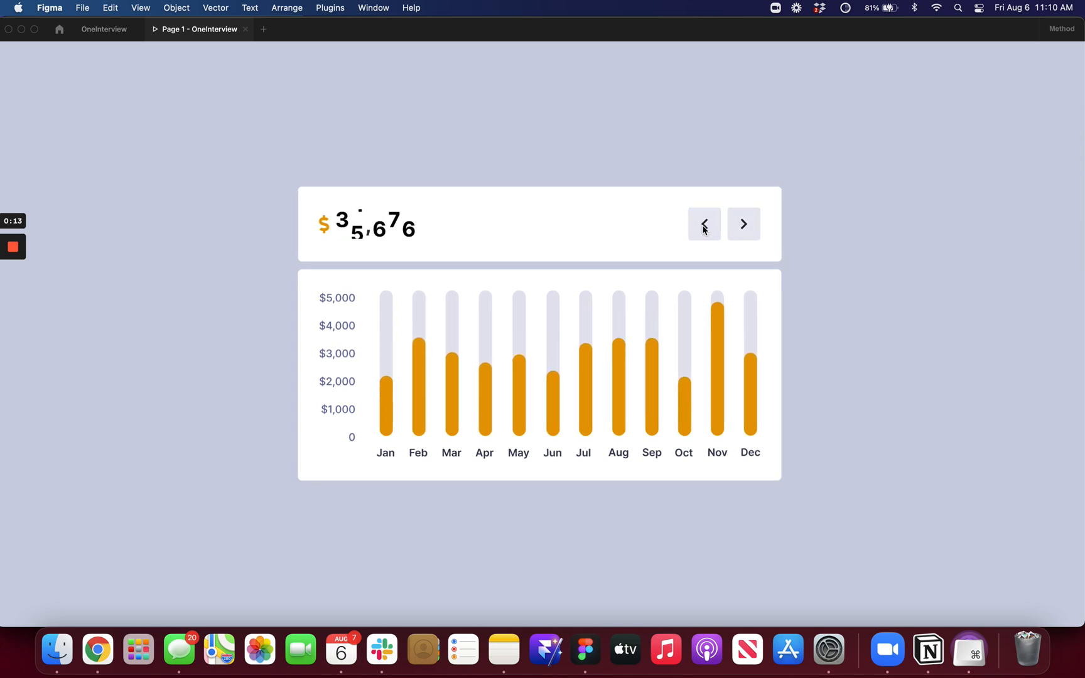
{"action": "left_click", "coordinate": [104, 29]}
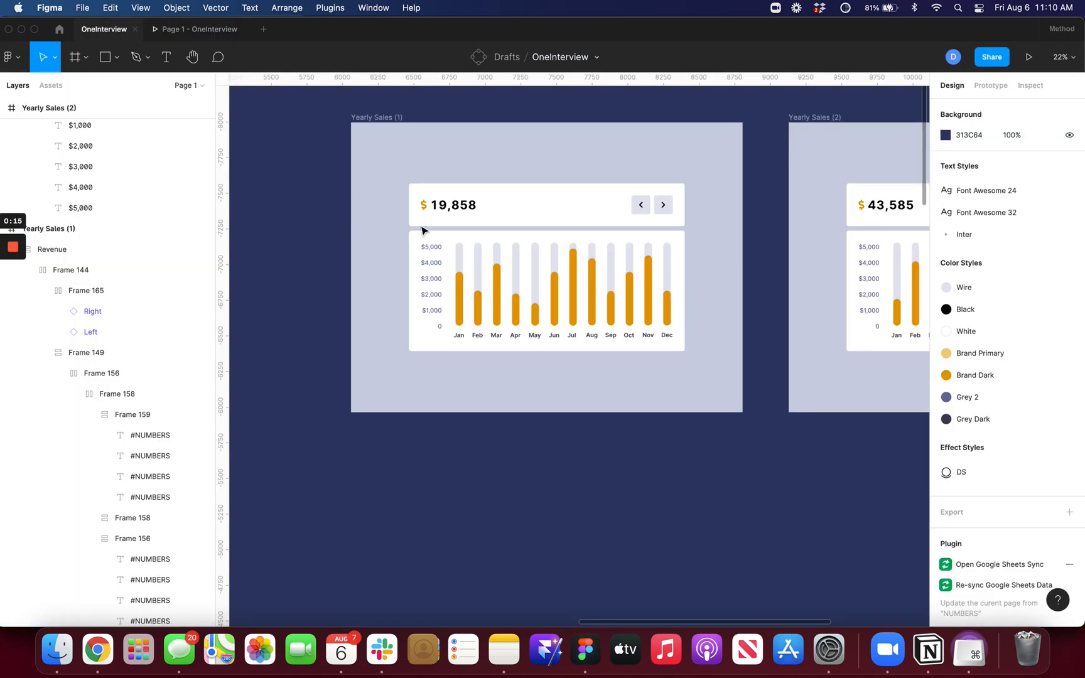
{"action": "mouse_move", "coordinate": [446, 503]}
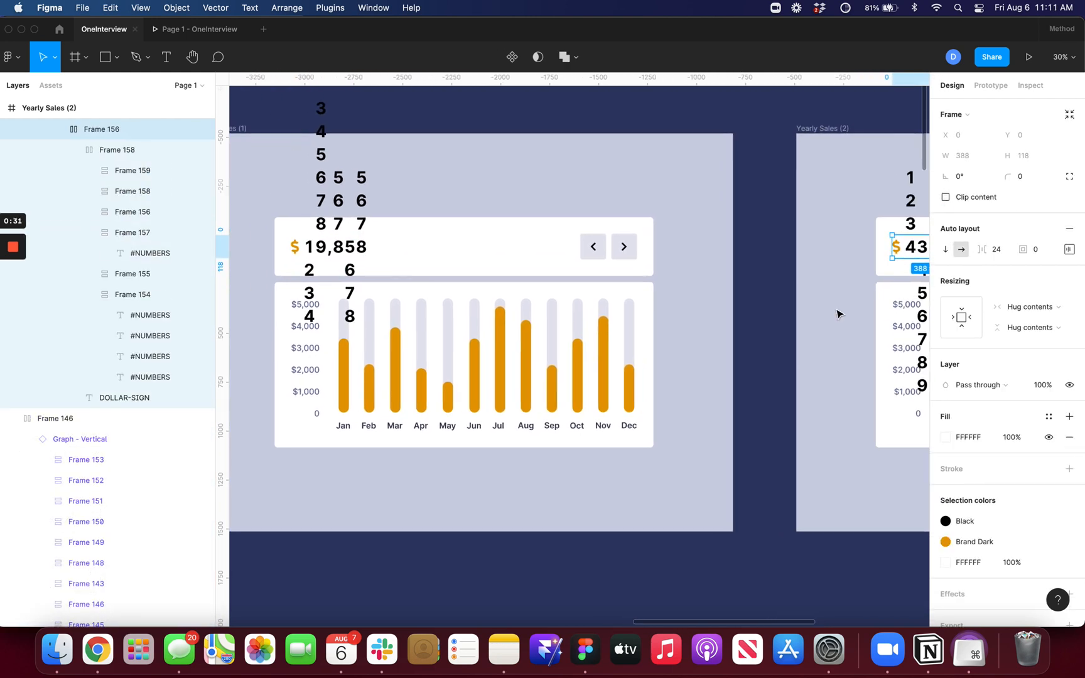
Select the 19,858 number group and turn off Clip content to reveal its stacked digit columns.
{"action": "scroll", "scroll_direction": "down", "scroll_amount": 3}
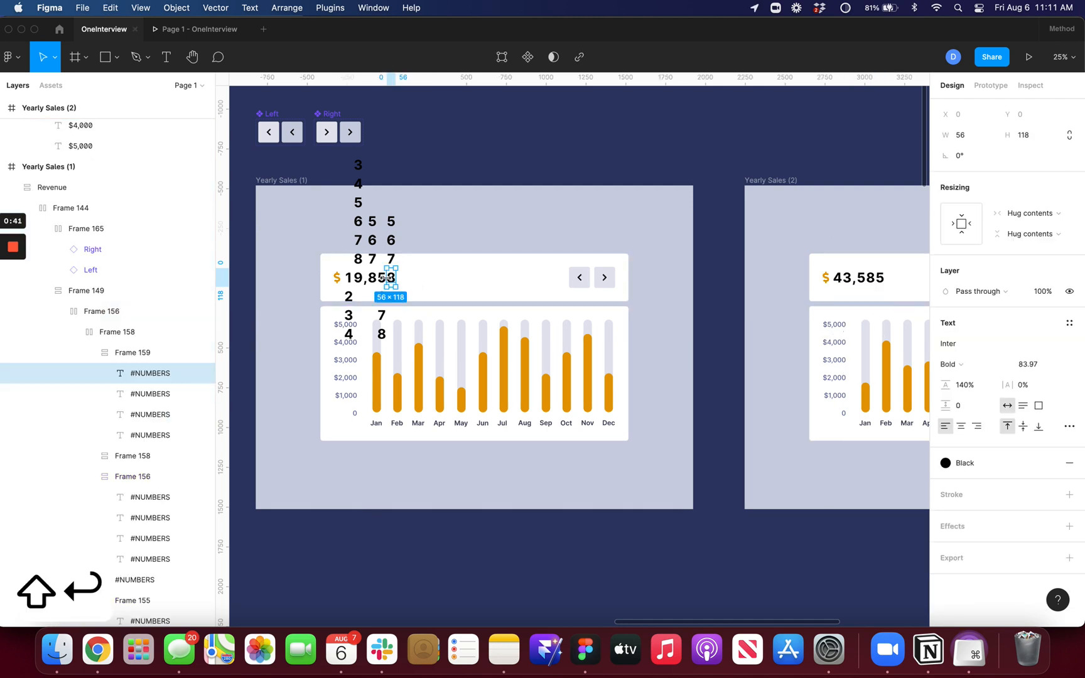
{"action": "left_click", "coordinate": [132, 310]}
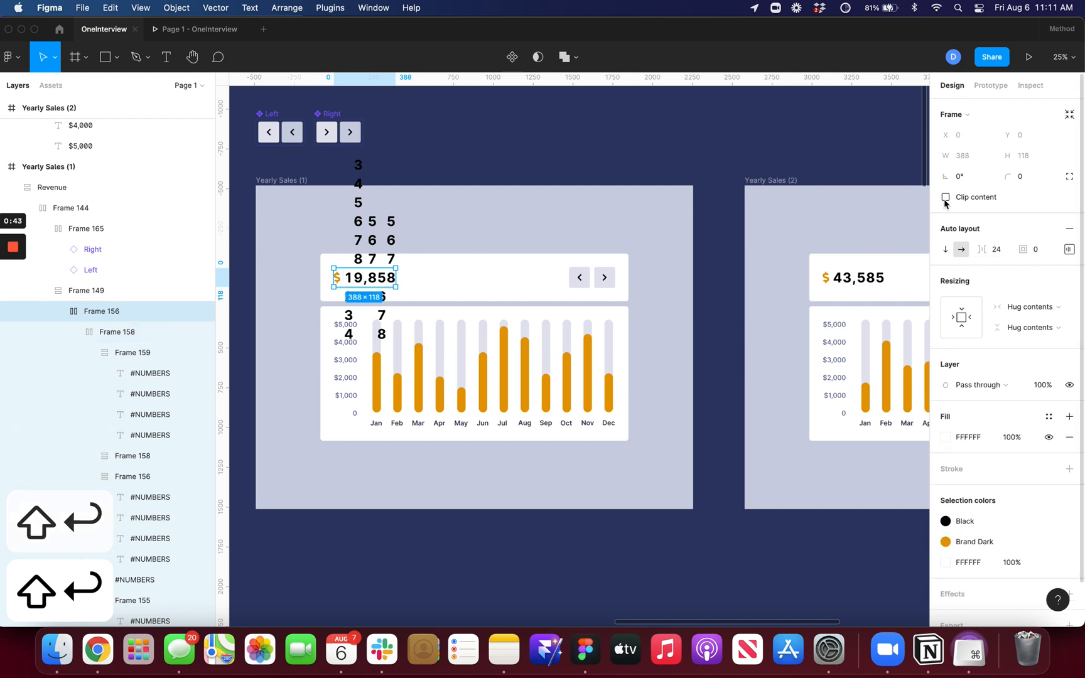
{"action": "left_click", "coordinate": [75, 57]}
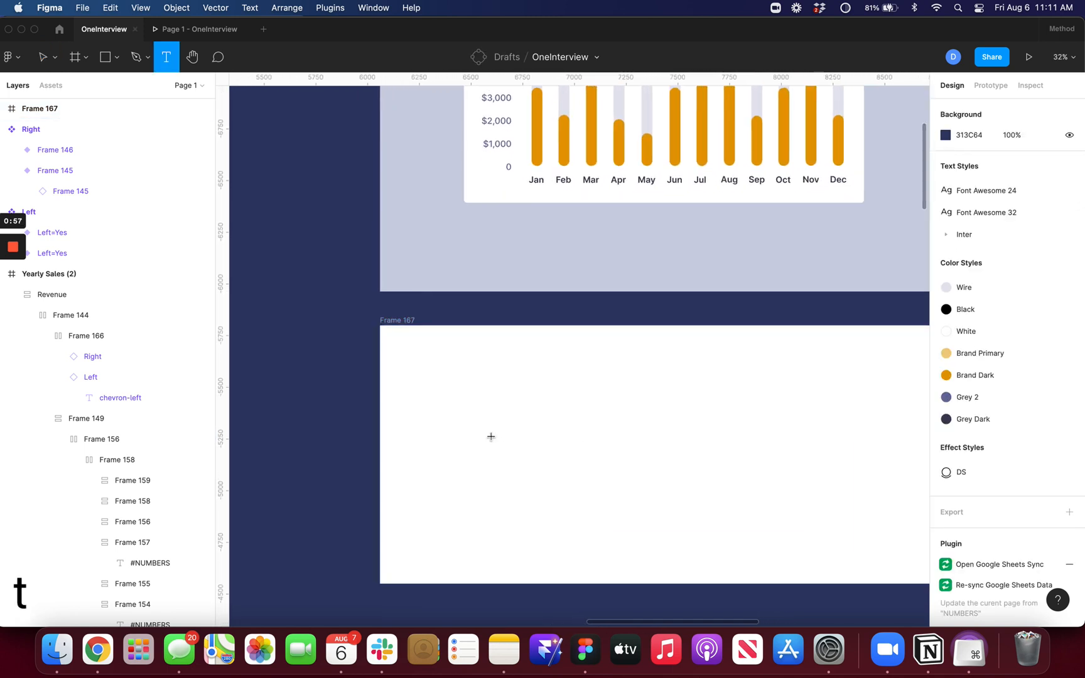
Add a 234 text layer, duplicate it to the right and retype the copy as 689.
{"action": "type", "text": "234"}
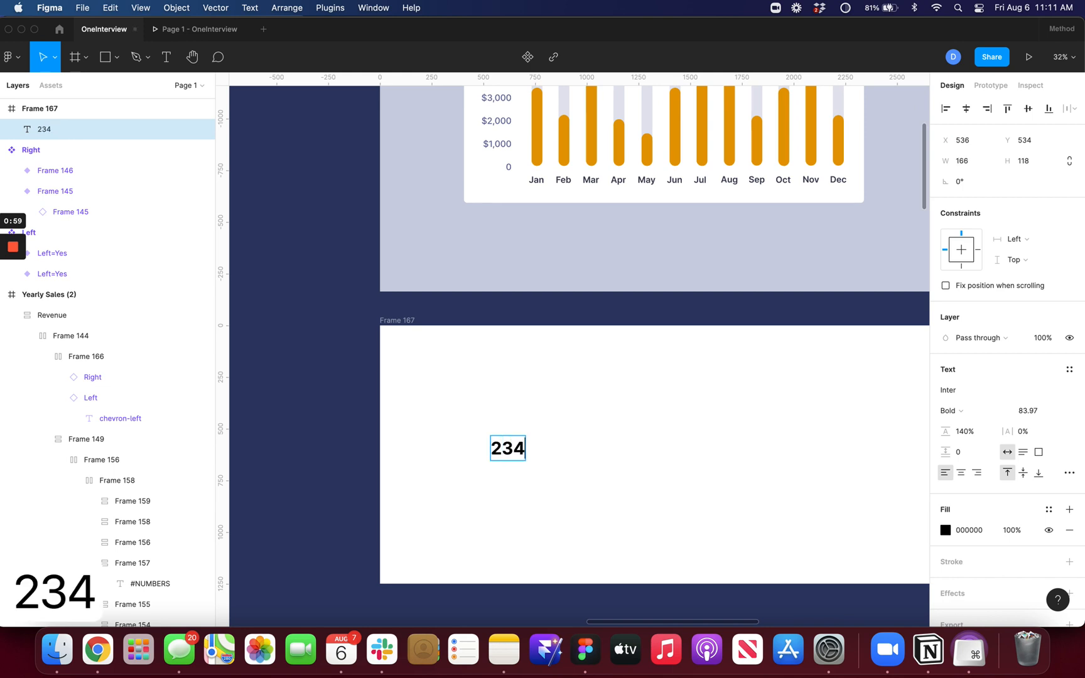
{"action": "left_click_drag", "start_coordinate": [507, 448], "coordinate": [724, 448]}
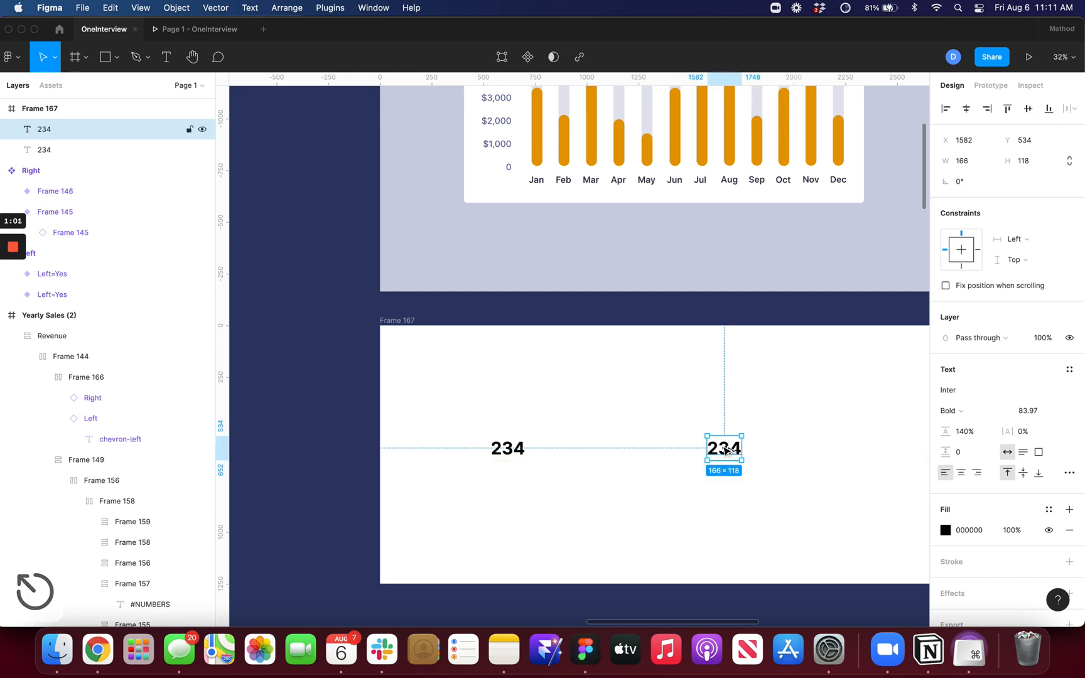
{"action": "type", "text": "38"}
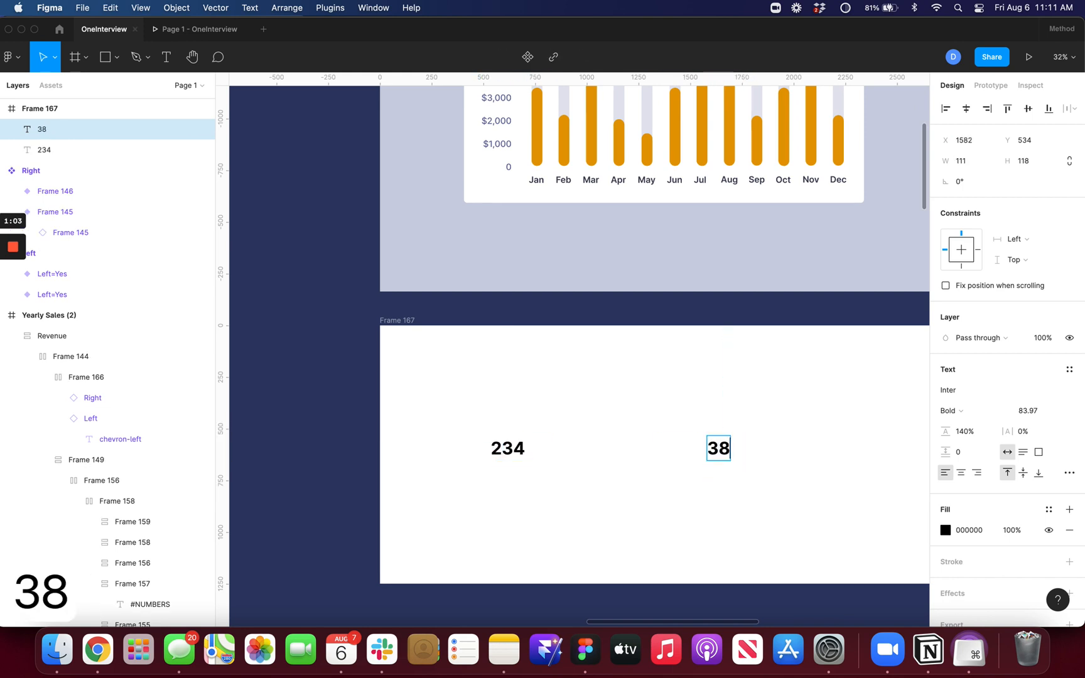
{"action": "type", "text": "9"}
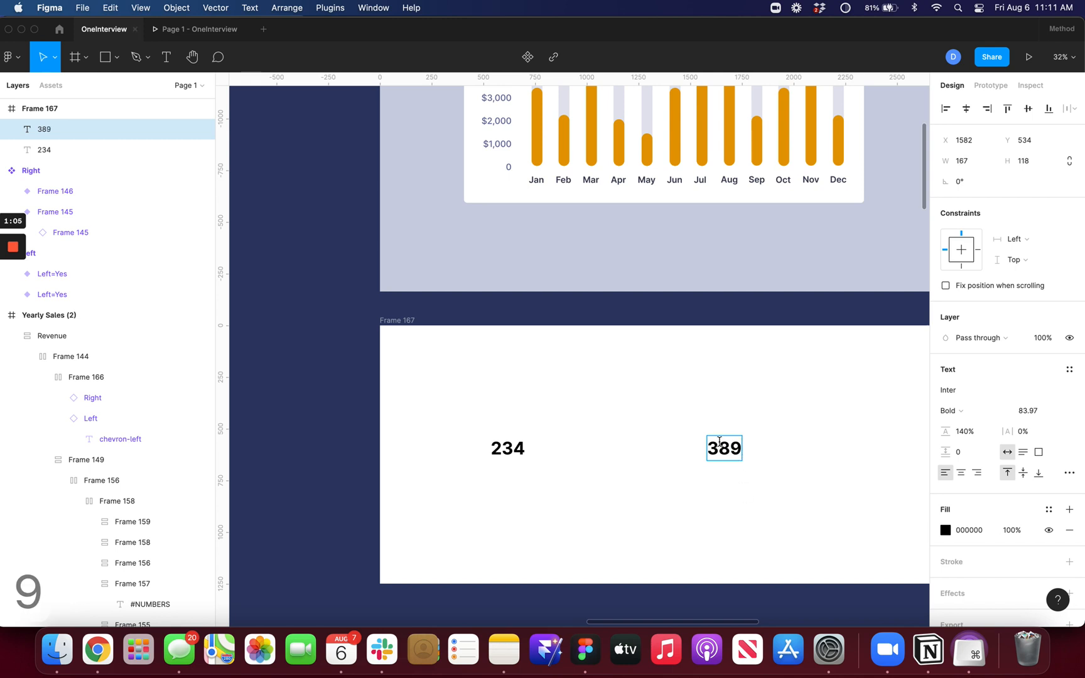
{"action": "type", "text": "689"}
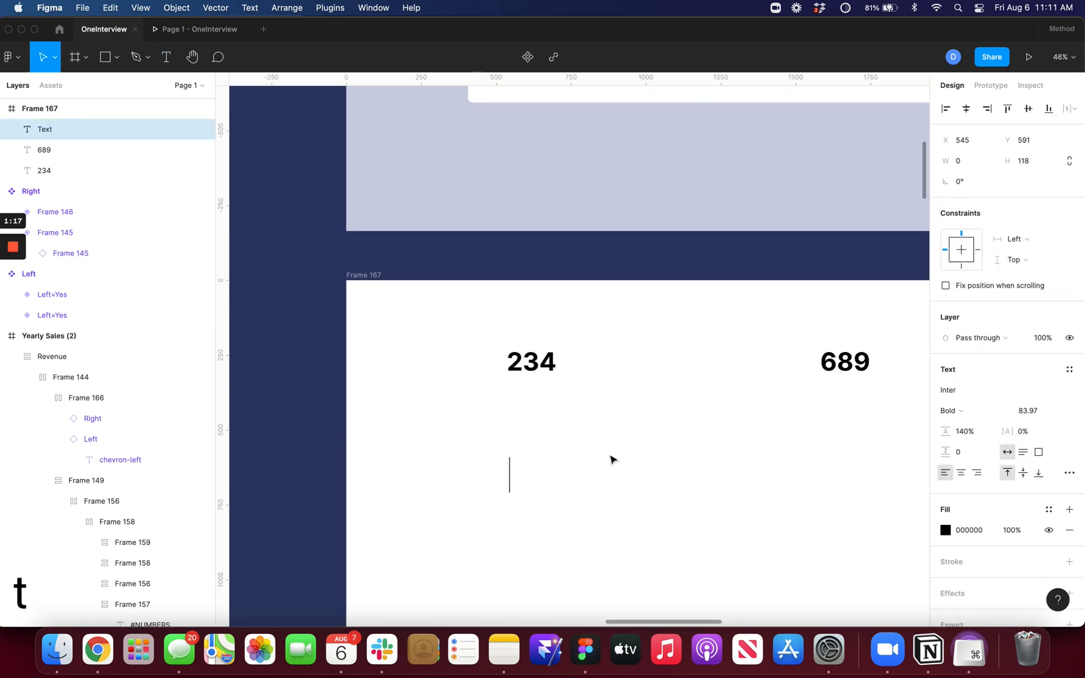
Stack digits 2, 3, 4, 5, 6 in a vertical auto-layout column by duplicating and editing each copy.
{"action": "type", "text": "2"}
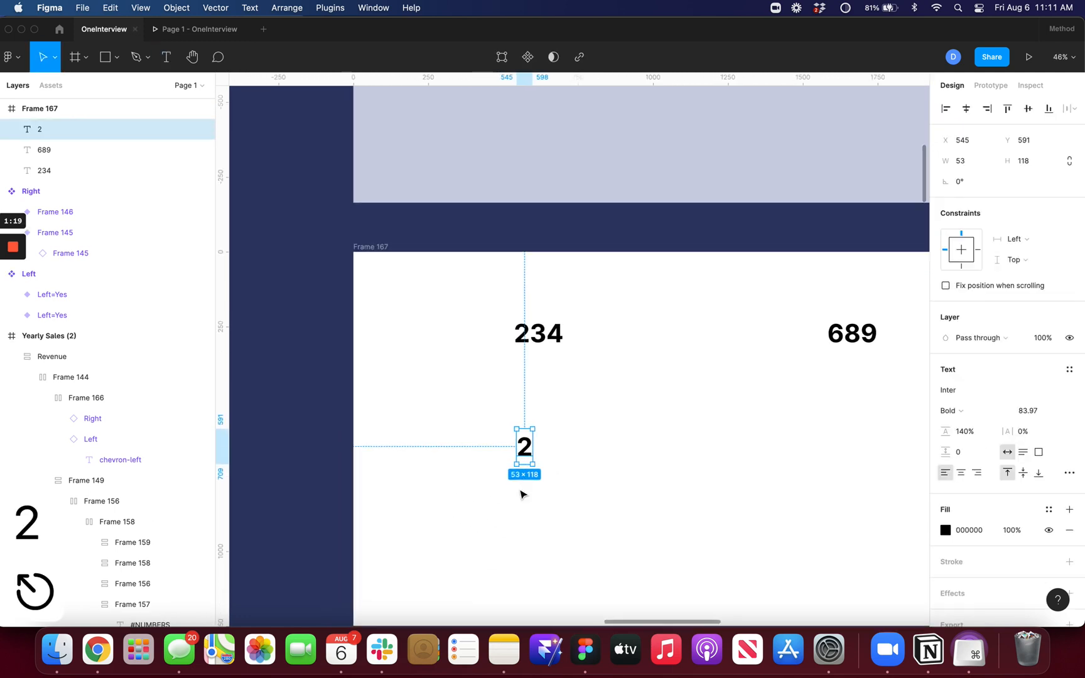
{"action": "key", "text": "cmd+d"}
{"action": "type", "text": "3"}
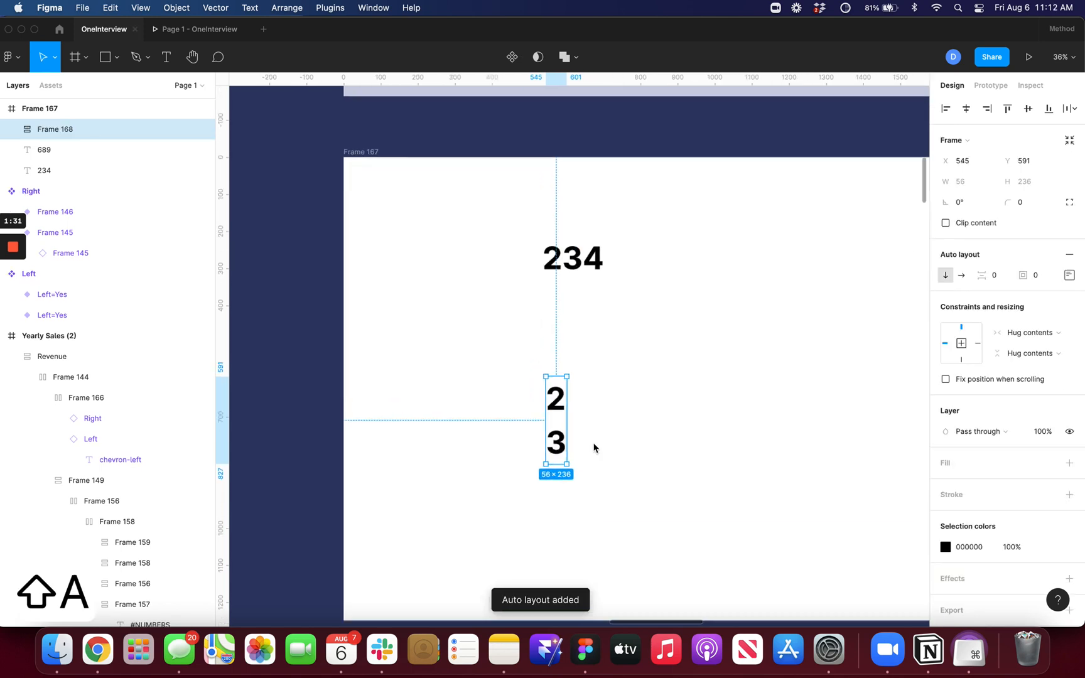
{"action": "key", "text": "cmd+d"}
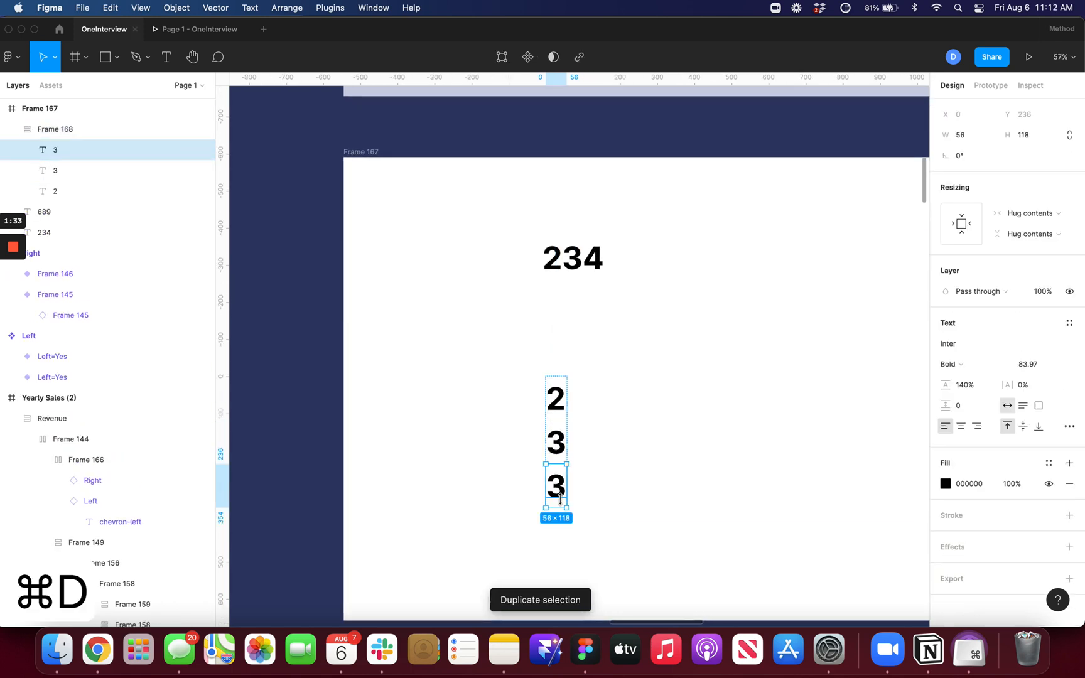
{"action": "type", "text": "4"}
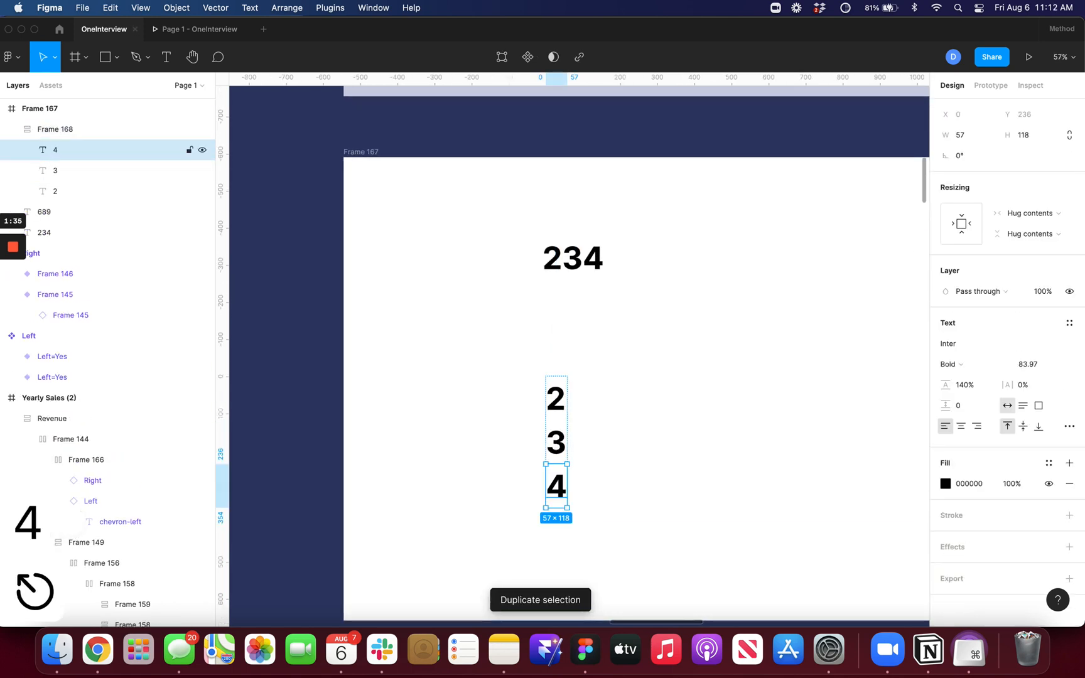
{"action": "key", "text": "cmd+d"}
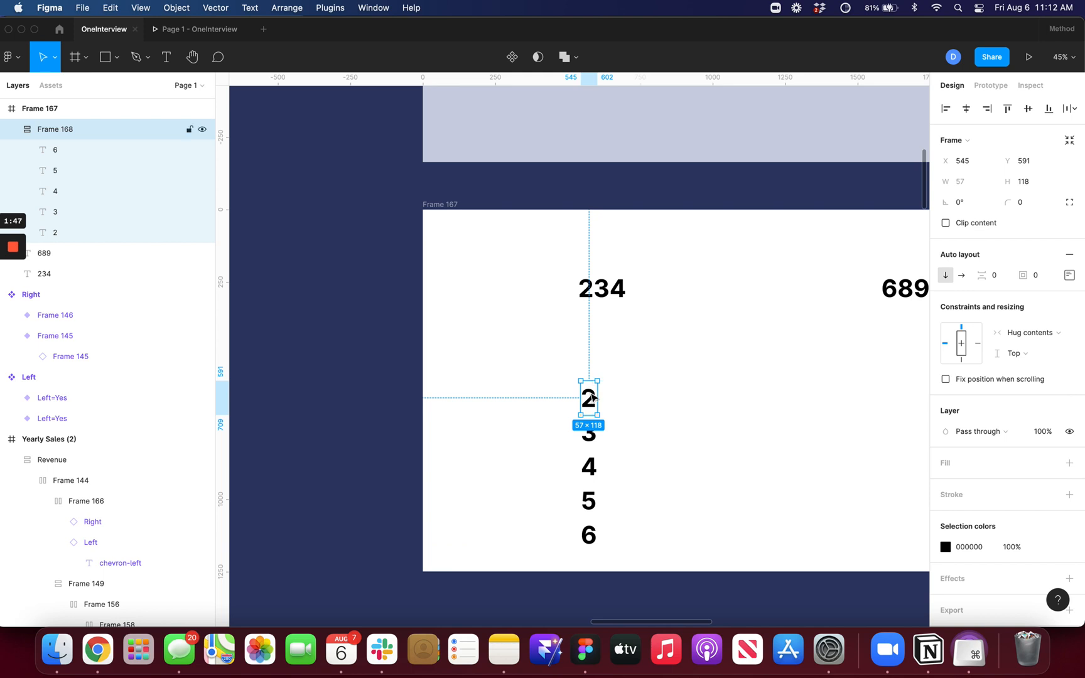
{"action": "mouse_move", "coordinate": [599, 395]}
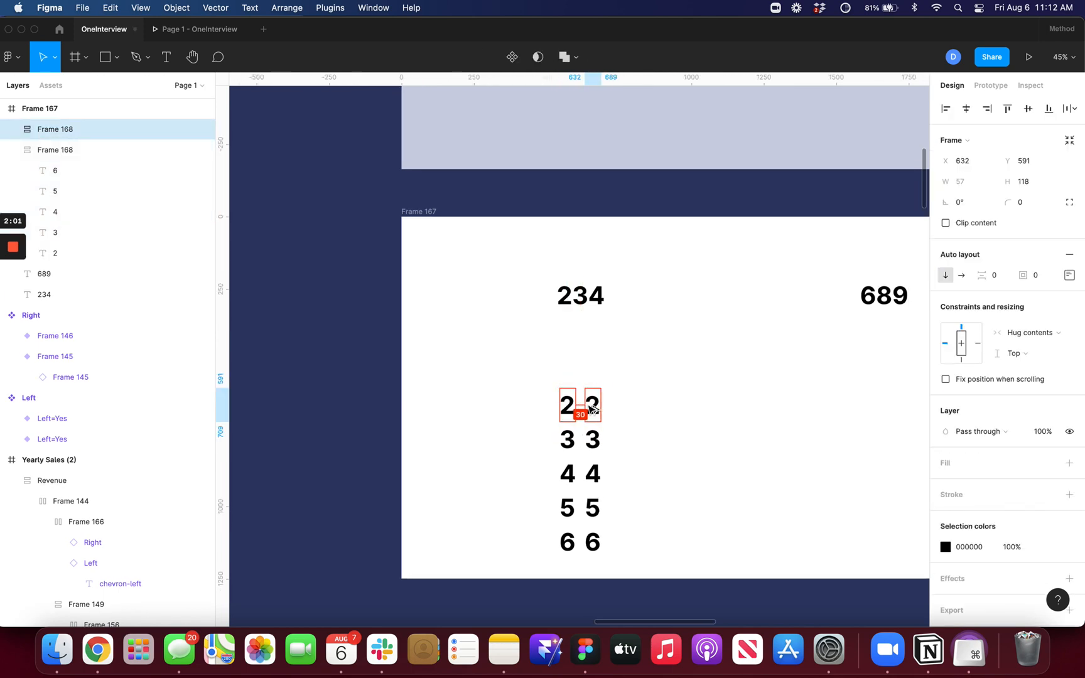
Duplicate the column twice and extend the copies so they run 3 through 8 and 4 through 9.
{"action": "left_click", "coordinate": [589, 405]}
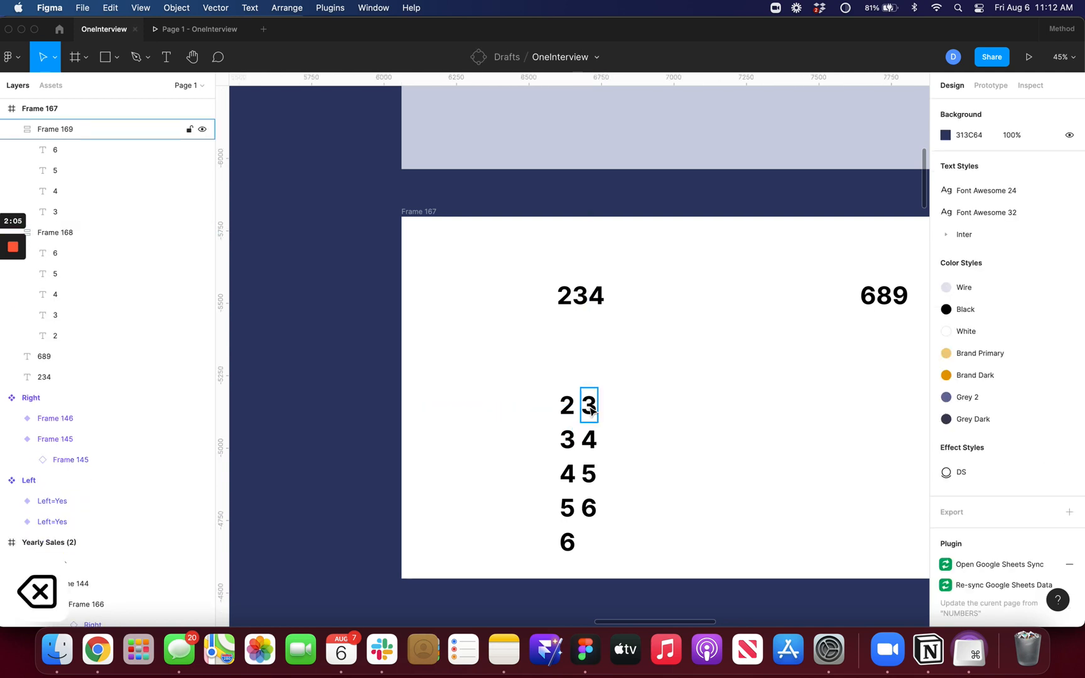
{"action": "left_click", "coordinate": [580, 295]}
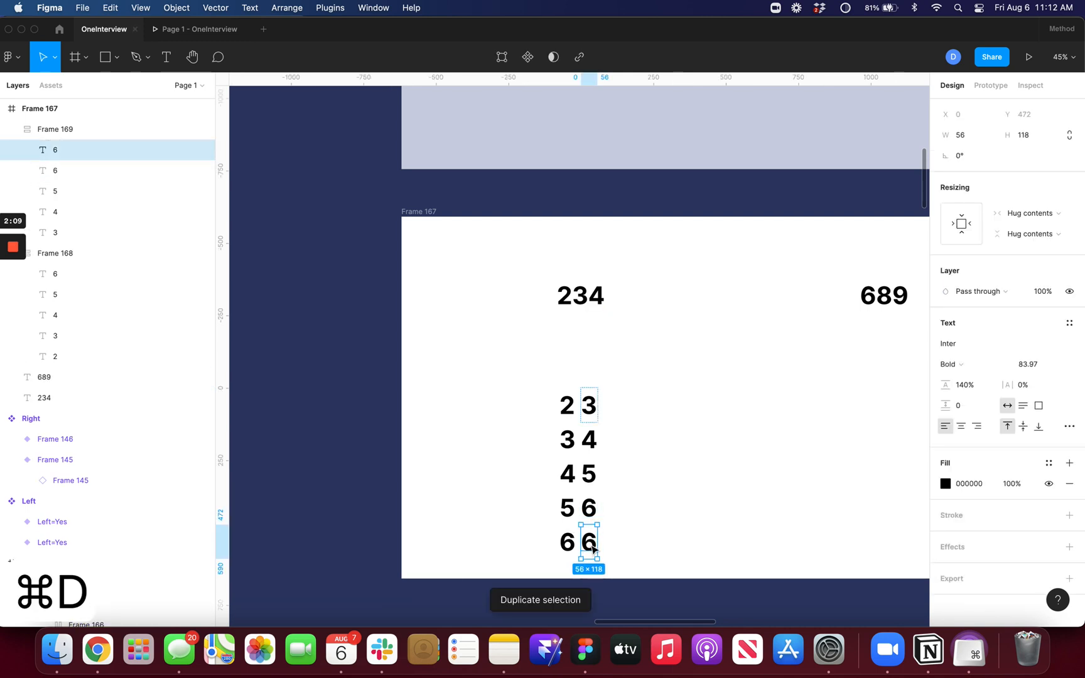
{"action": "type", "text": "8"}
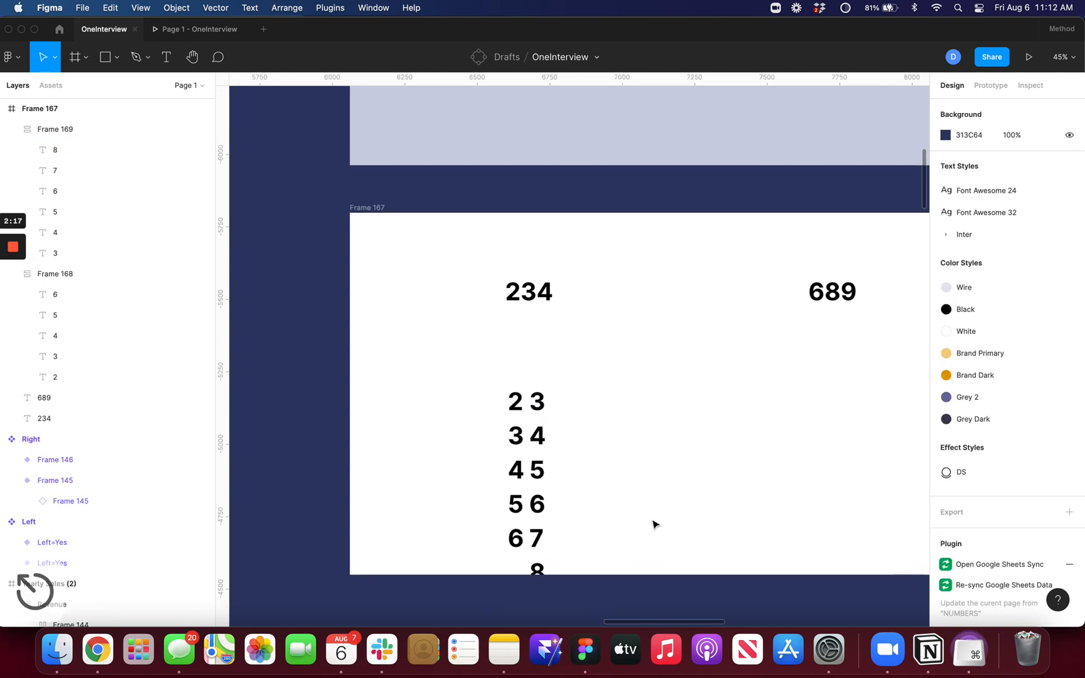
{"action": "left_click", "coordinate": [536, 402]}
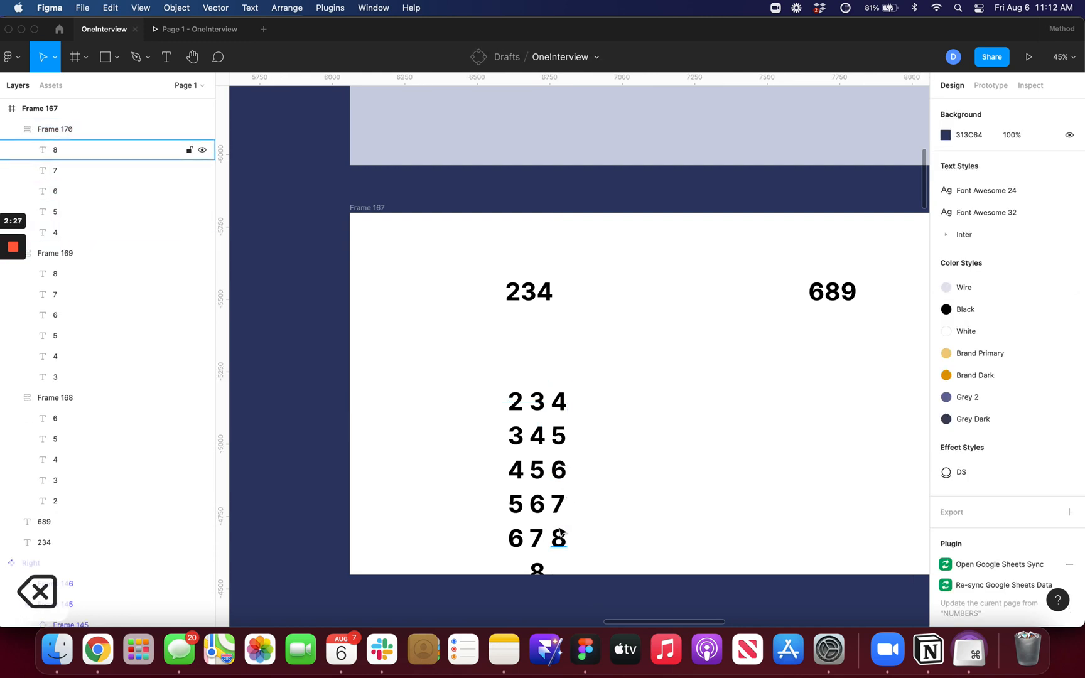
{"action": "key", "text": "cmd+d"}
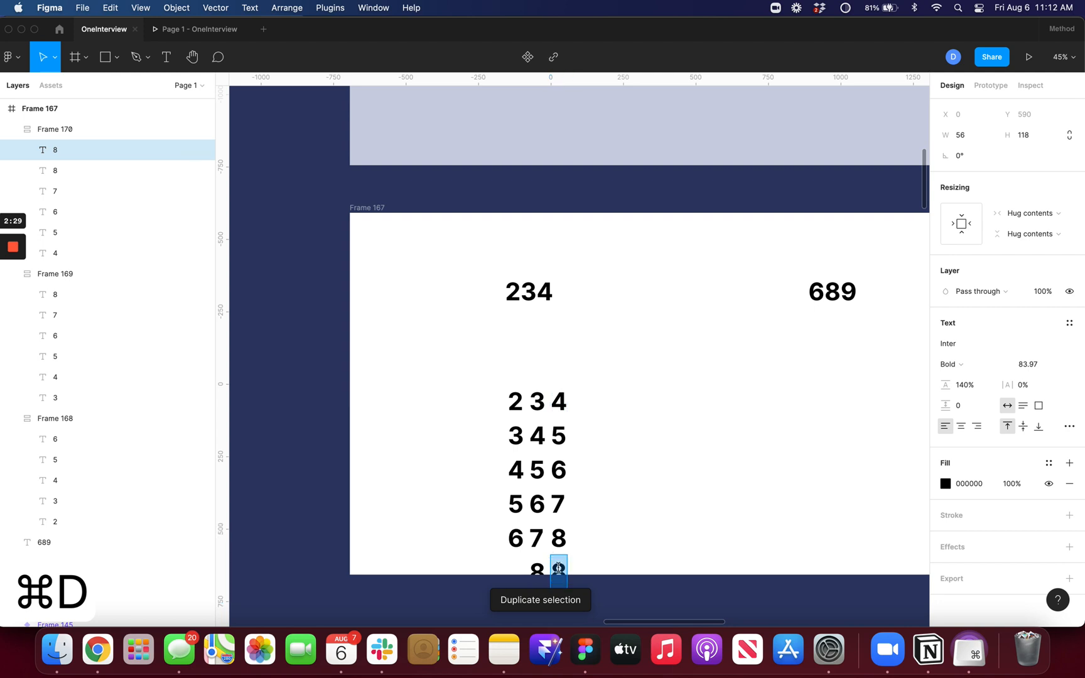
{"action": "key", "text": "cmd+d"}
{"action": "type", "text": "9"}
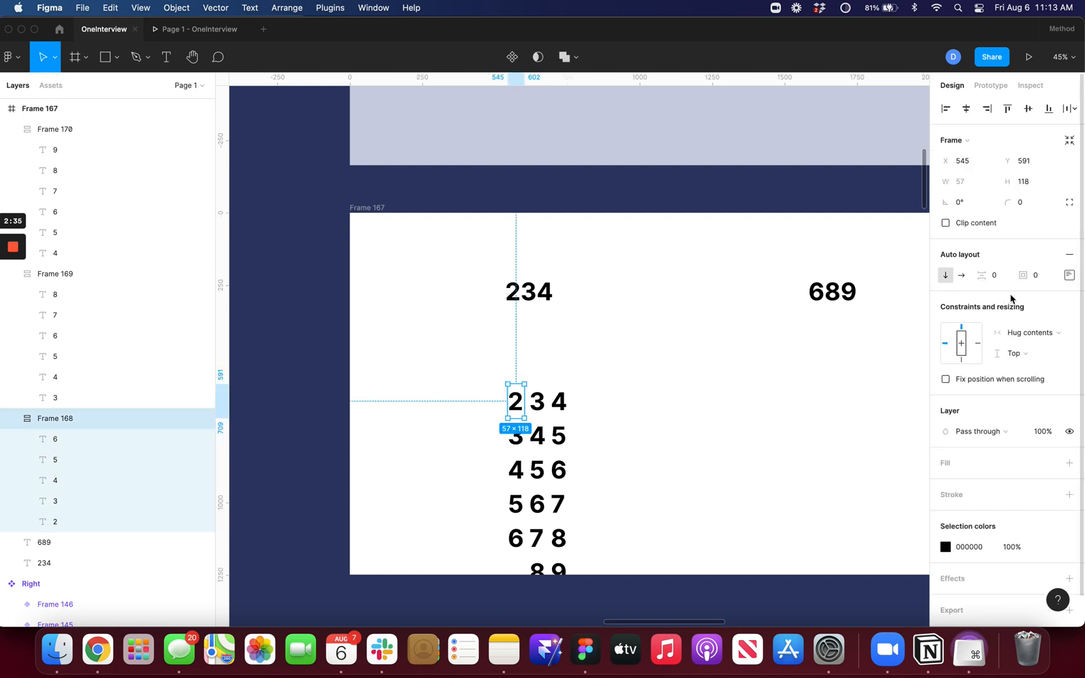
Bottom-align the second column and wrap all three columns in a horizontal auto-layout row reading 284.
{"action": "left_click", "coordinate": [1068, 275]}
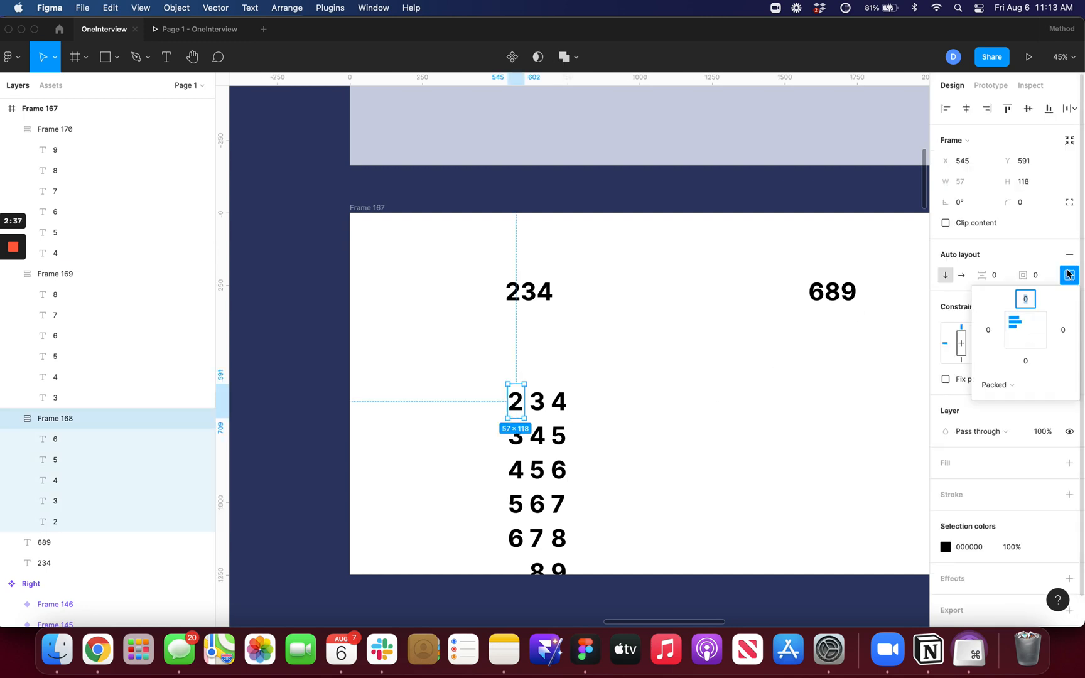
{"action": "left_click", "coordinate": [1013, 325]}
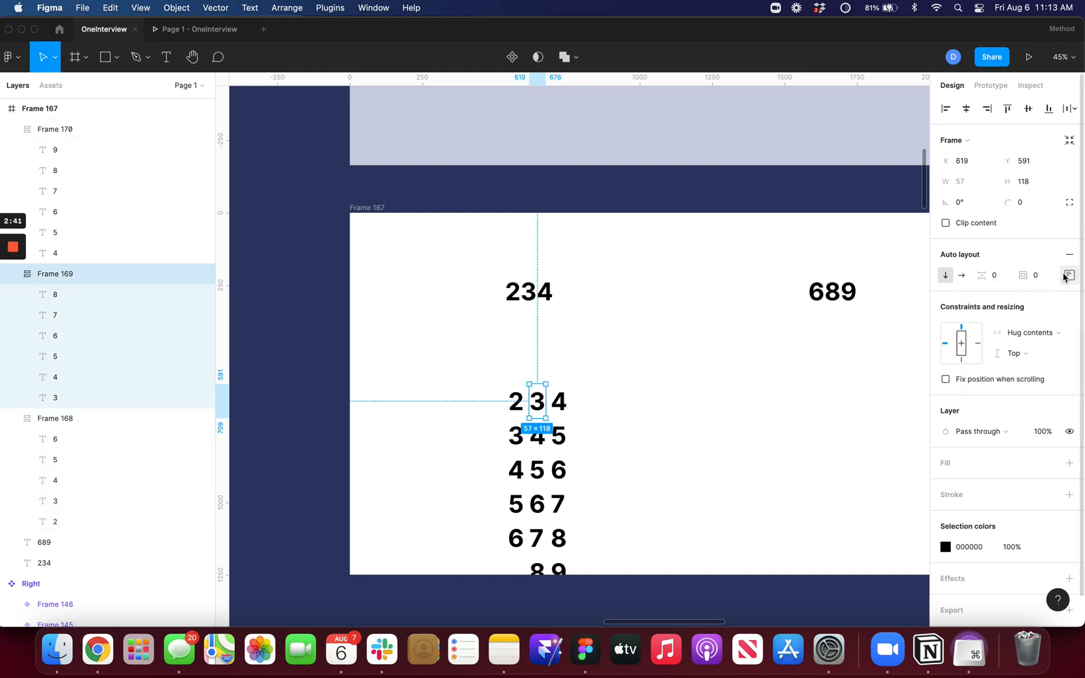
{"action": "left_click", "coordinate": [1068, 275]}
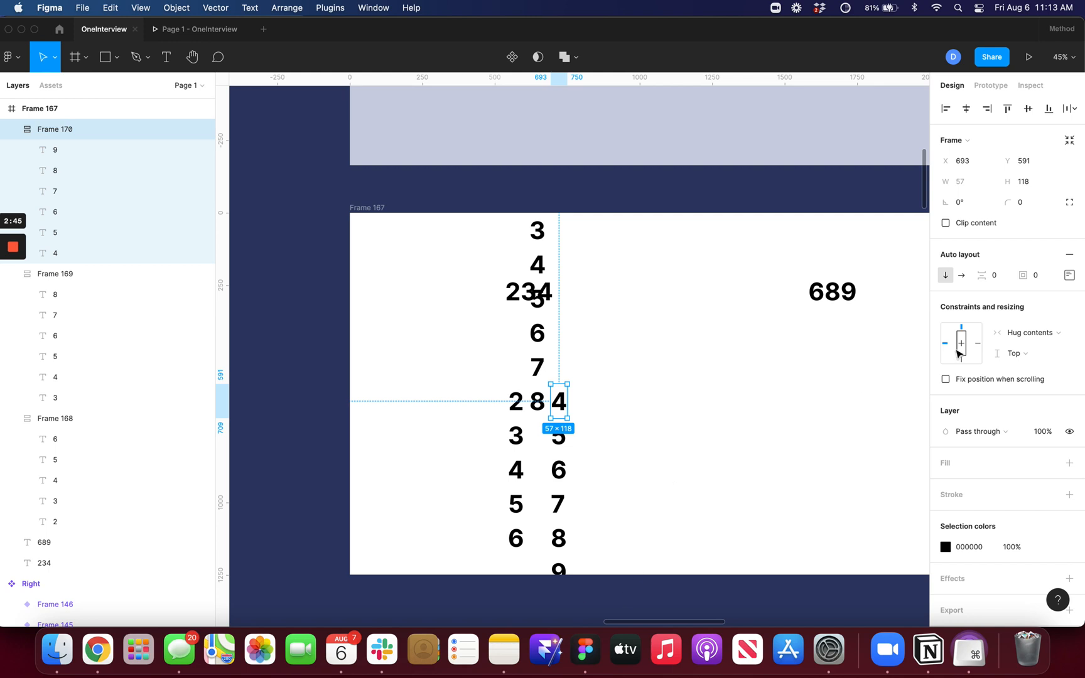
{"action": "left_click", "coordinate": [1068, 275]}
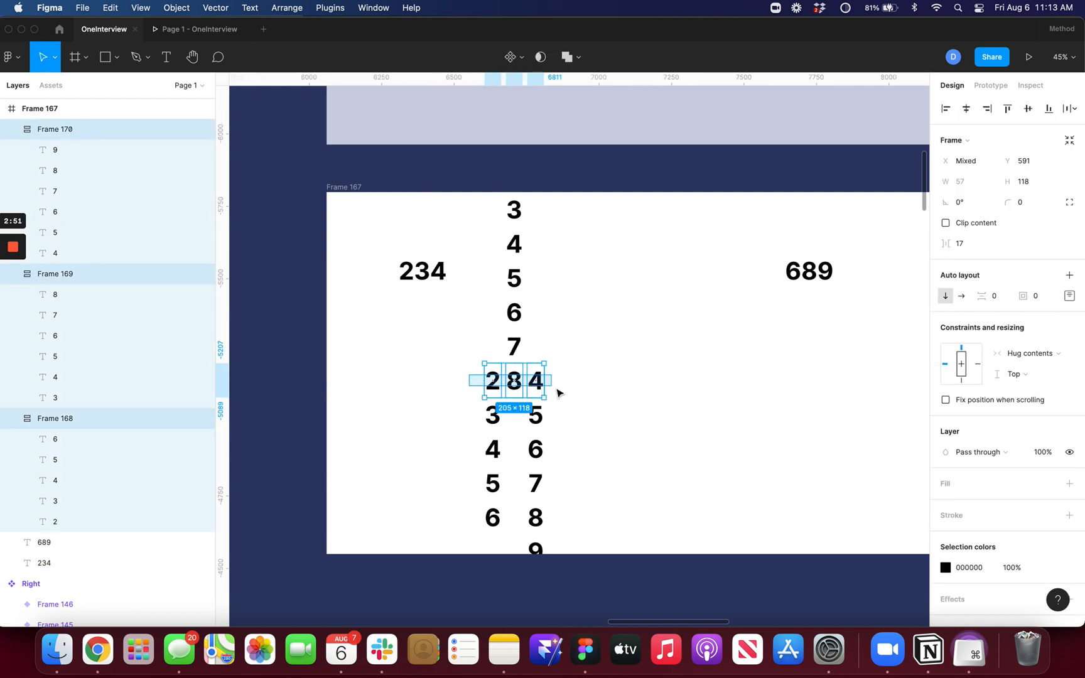
{"action": "key", "text": "shift+a"}
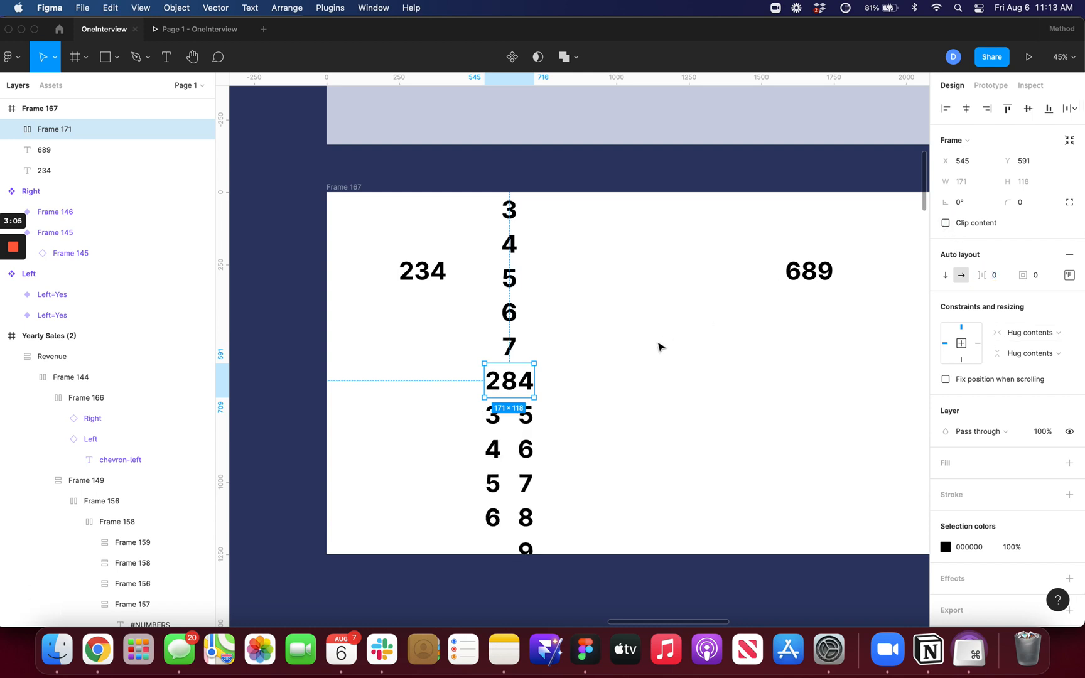
{"action": "mouse_move", "coordinate": [505, 384]}
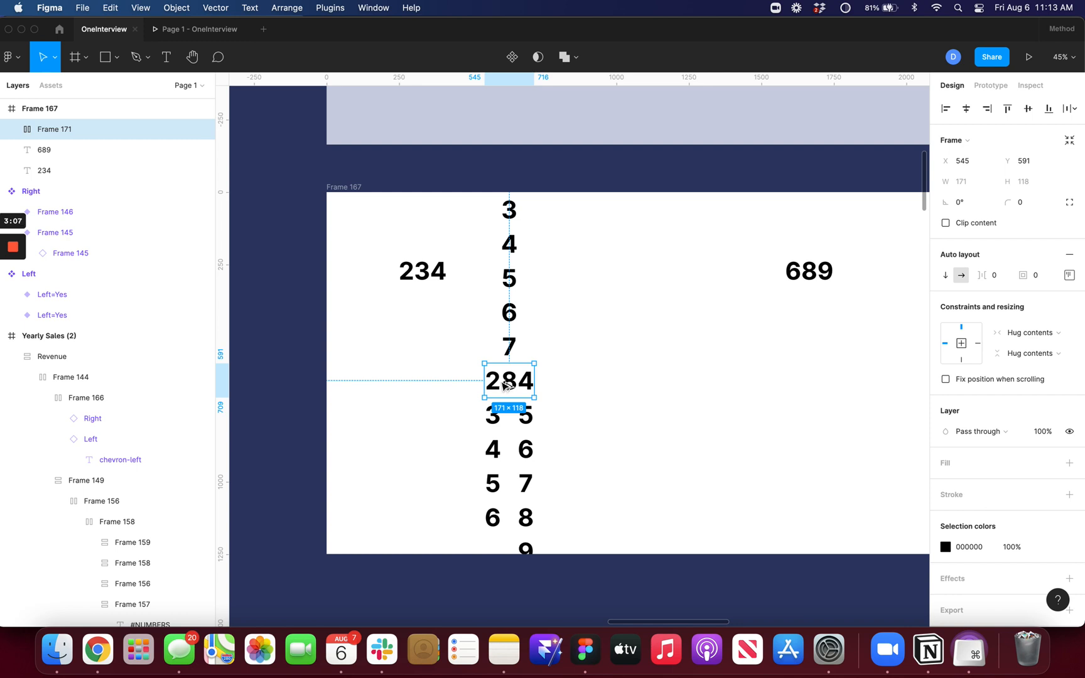
Duplicate the 284 counter to the right and realign its columns so the copy reads 639.
{"action": "left_click_drag", "start_coordinate": [508, 381], "coordinate": [659, 381]}
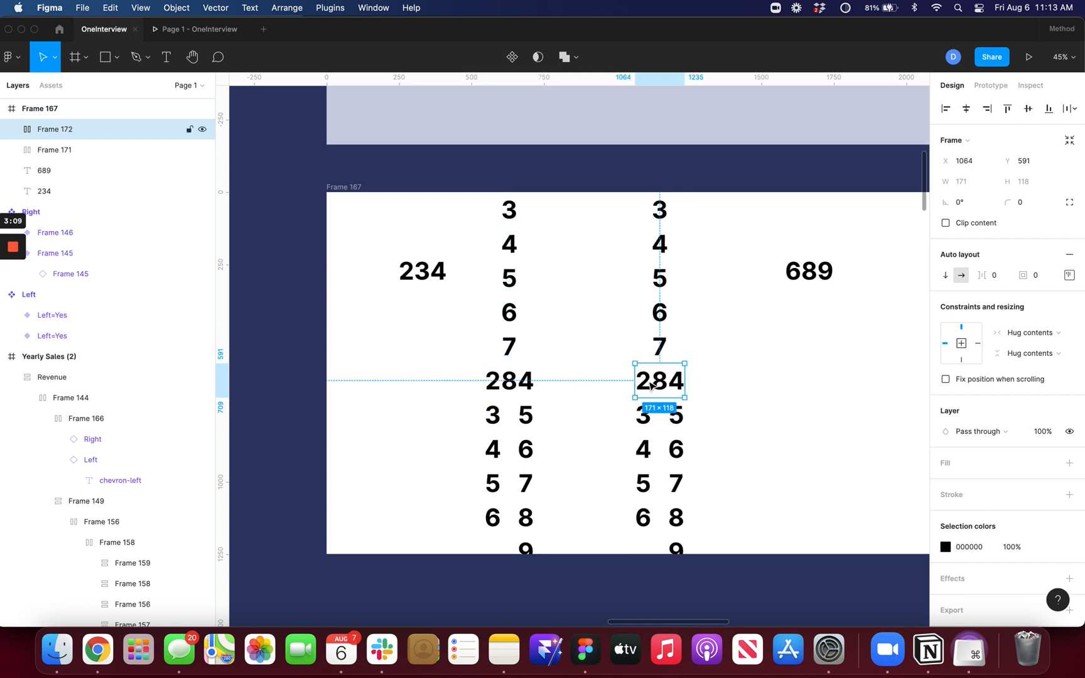
{"action": "mouse_move", "coordinate": [651, 389]}
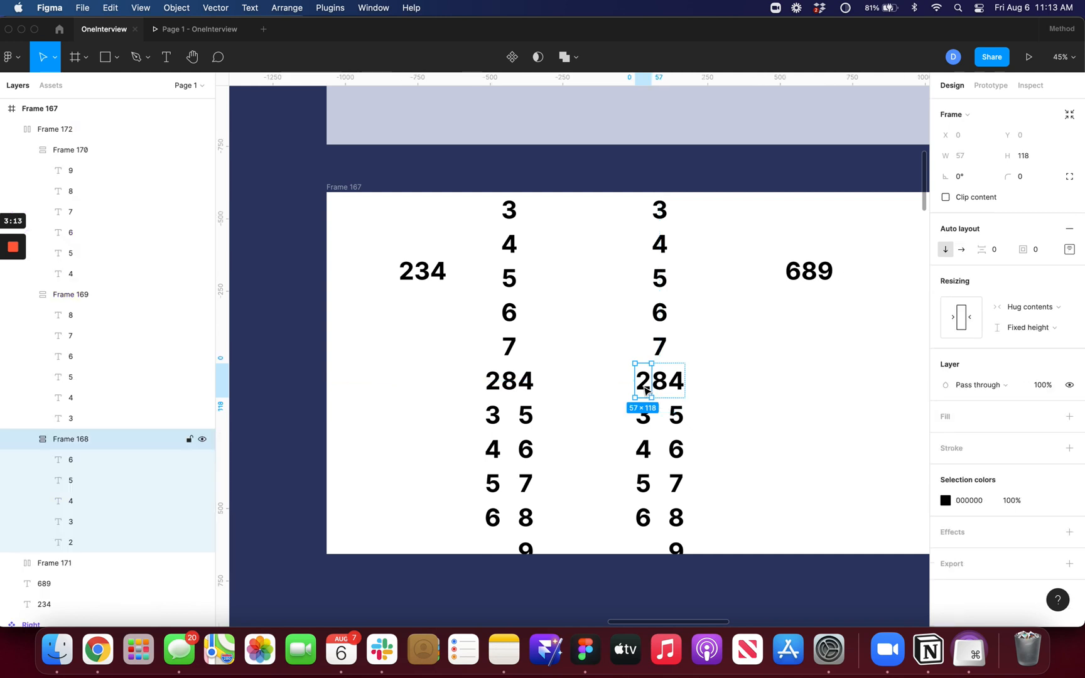
{"action": "left_click", "coordinate": [1069, 249]}
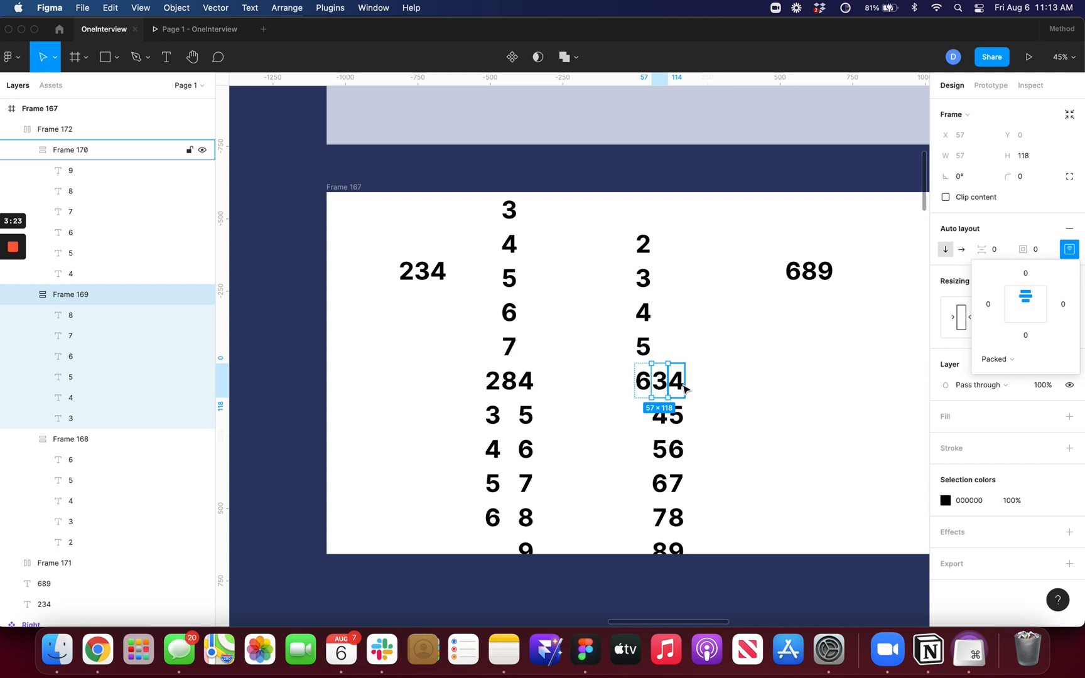
{"action": "left_click", "coordinate": [508, 381]}
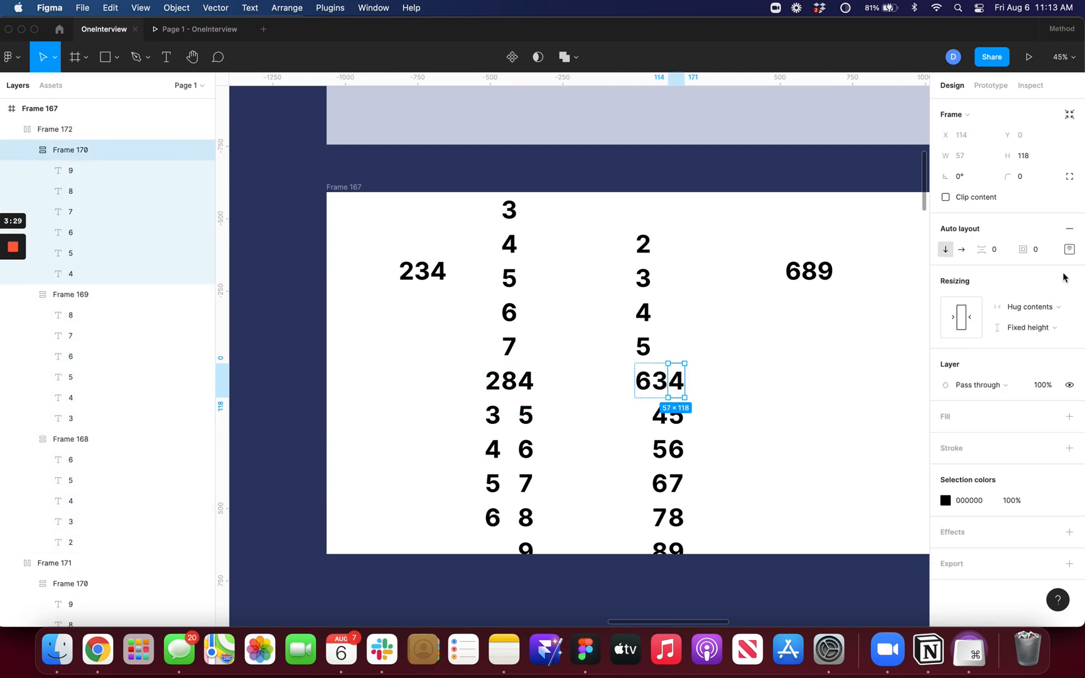
{"action": "left_click", "coordinate": [1069, 249]}
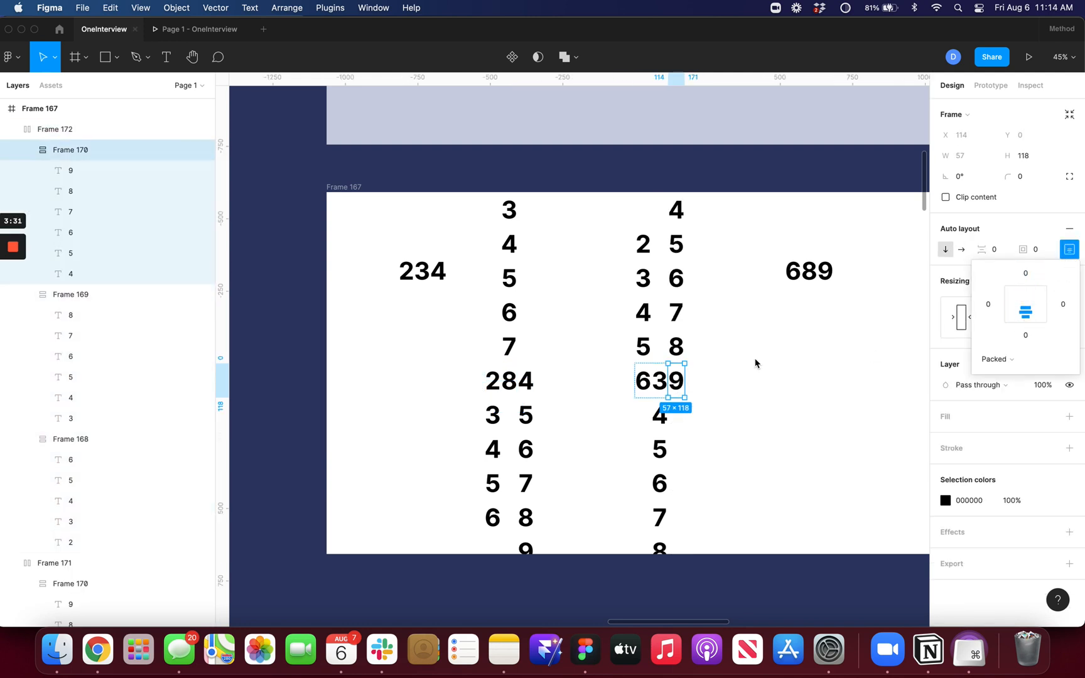
{"action": "mouse_move", "coordinate": [591, 393]}
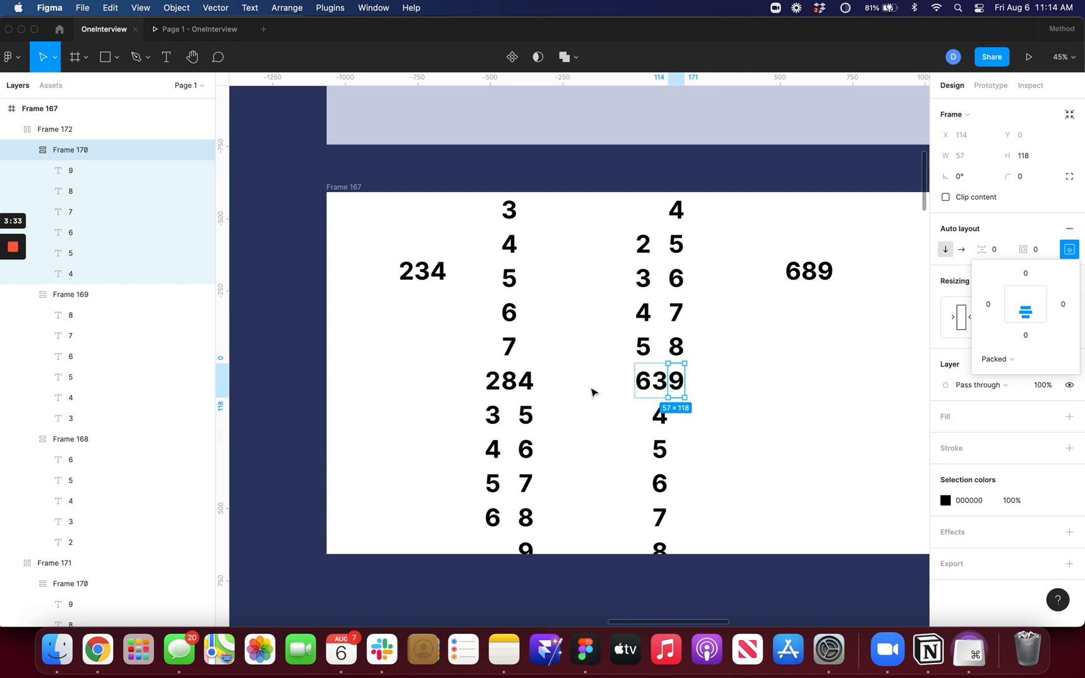
{"action": "mouse_move", "coordinate": [722, 400]}
{"action": "type", "text": "24"}
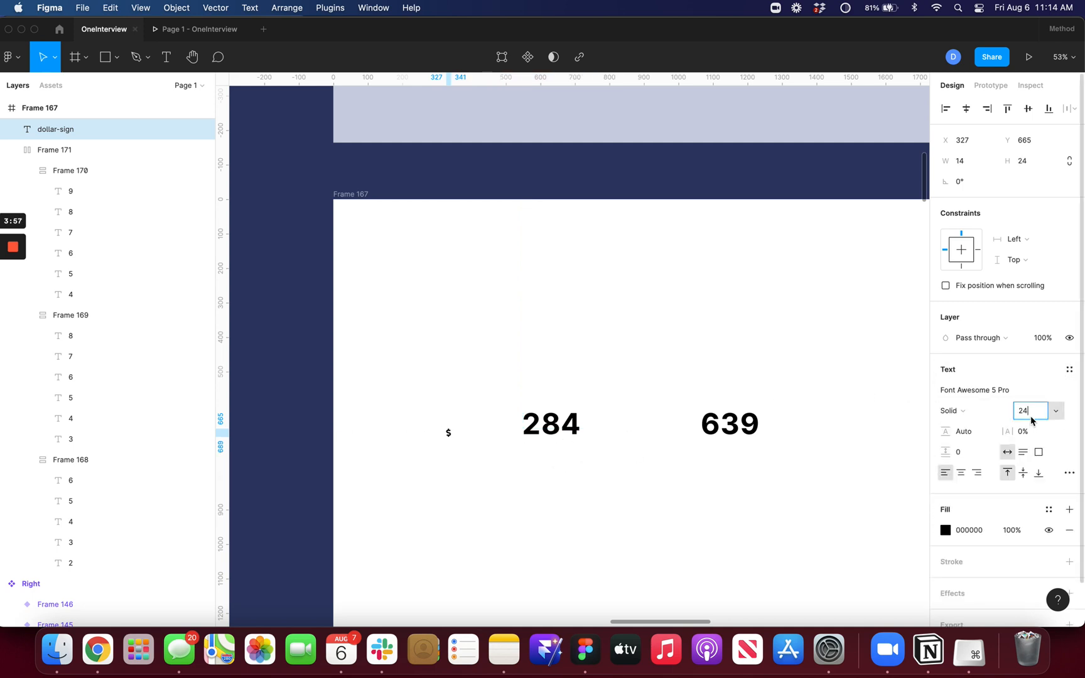
Size the dollar sign to 72, line it up with the 284 digits and adjust the comma on the baseline.
{"action": "type", "text": "72"}
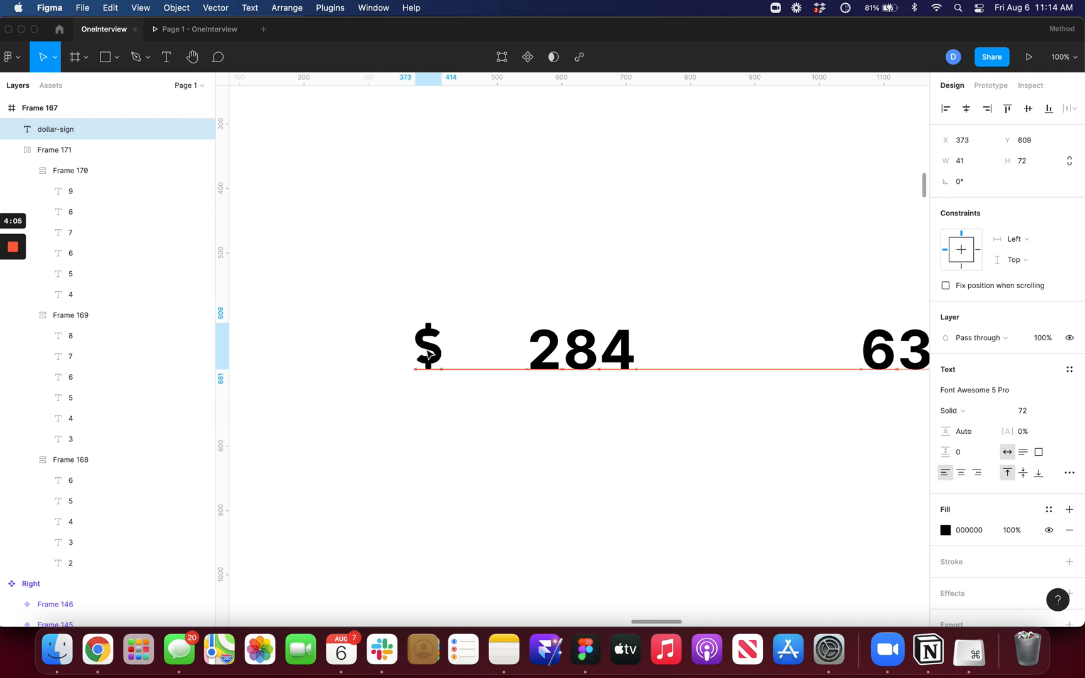
{"action": "left_click_drag", "start_coordinate": [428, 367], "coordinate": [425, 355]}
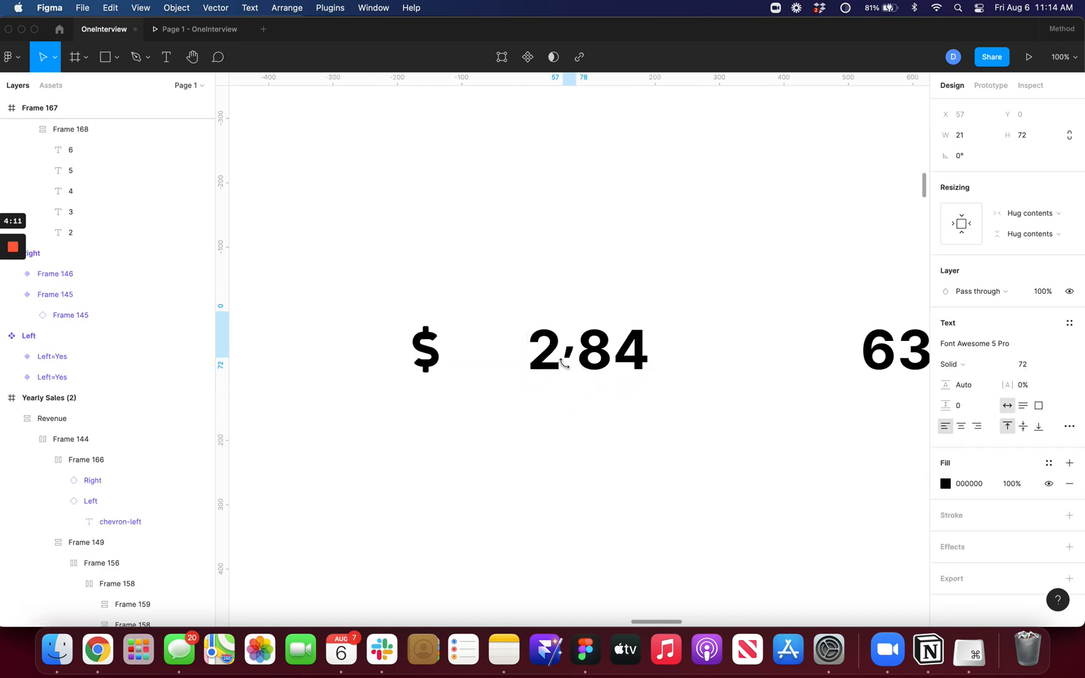
{"action": "left_click", "coordinate": [565, 349]}
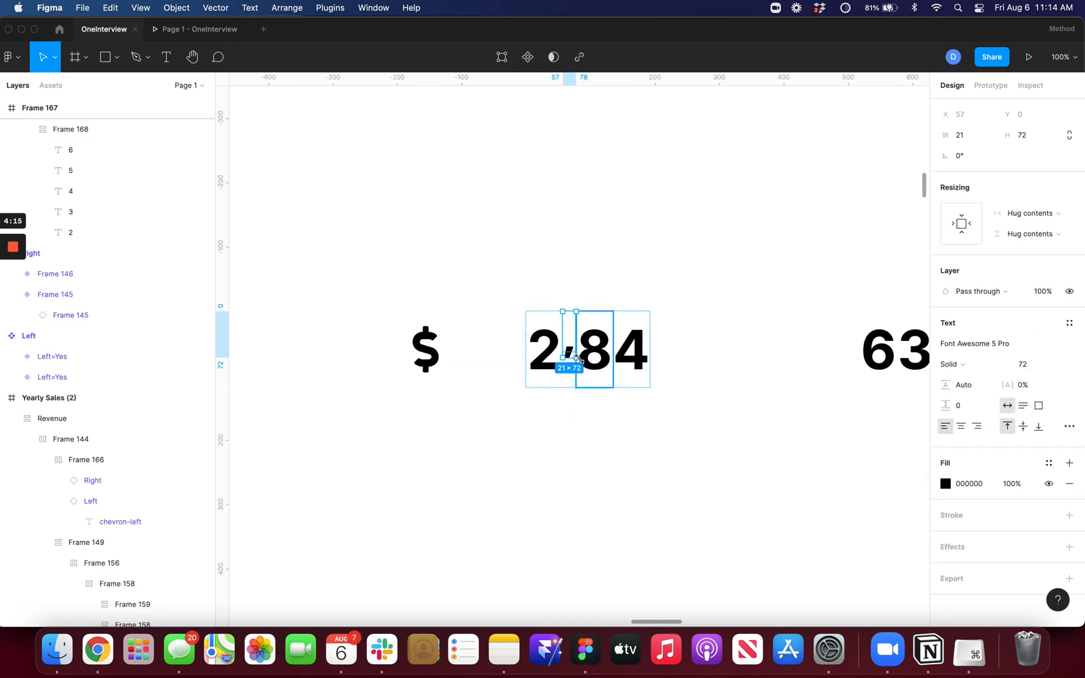
{"action": "left_click_drag", "start_coordinate": [562, 364], "coordinate": [562, 377]}
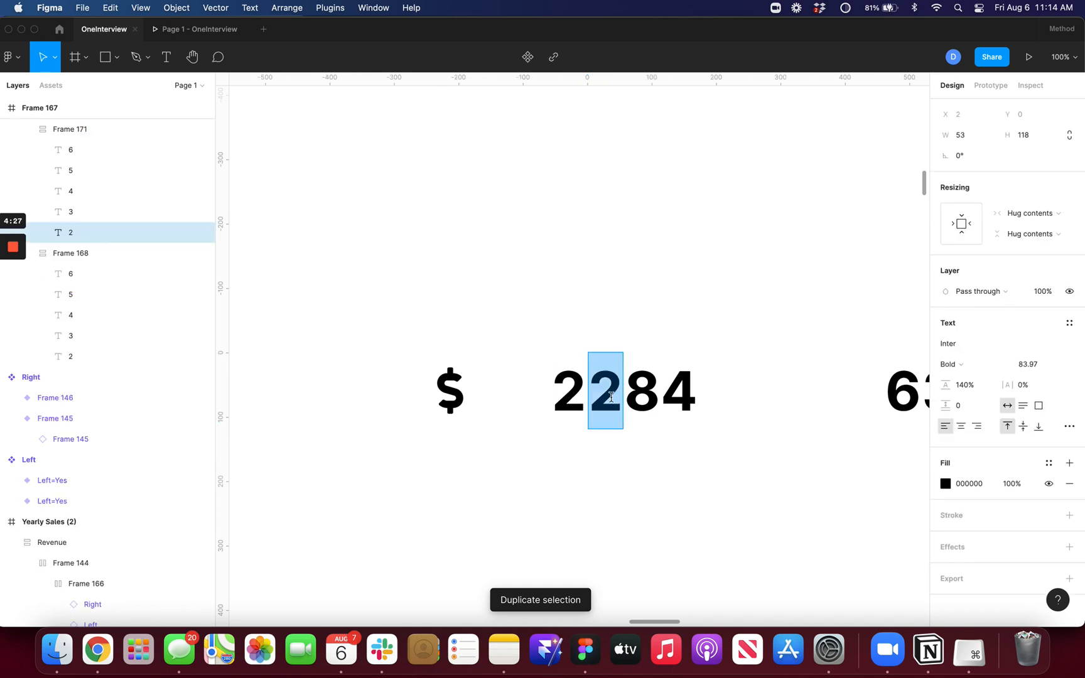
{"action": "type", "text": ","}
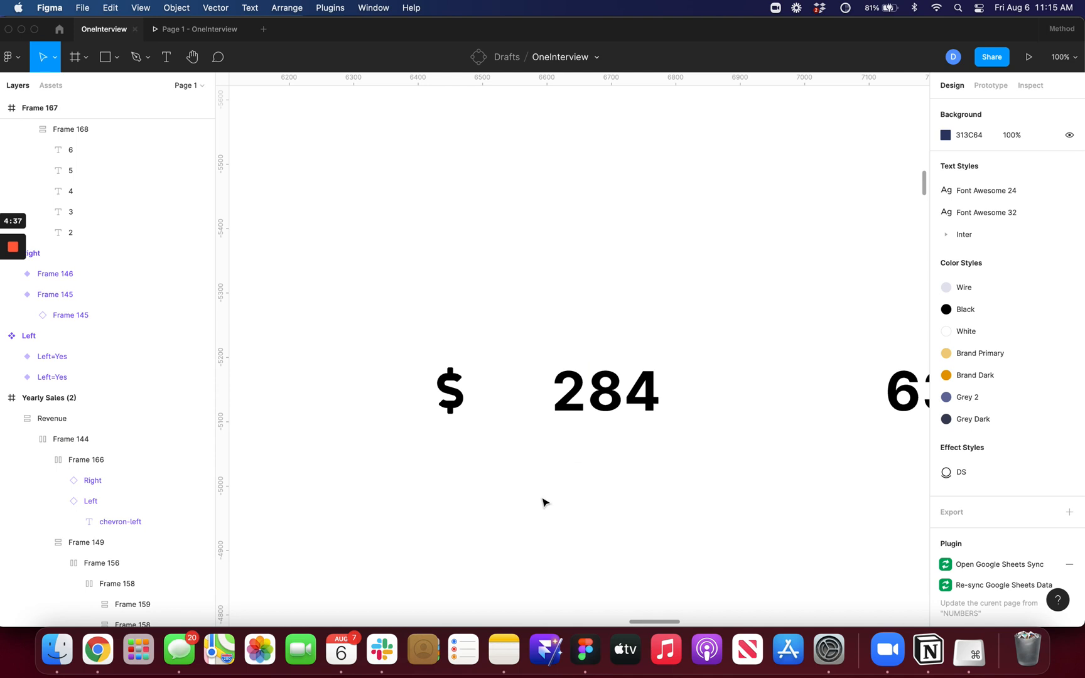
{"action": "left_click", "coordinate": [450, 390]}
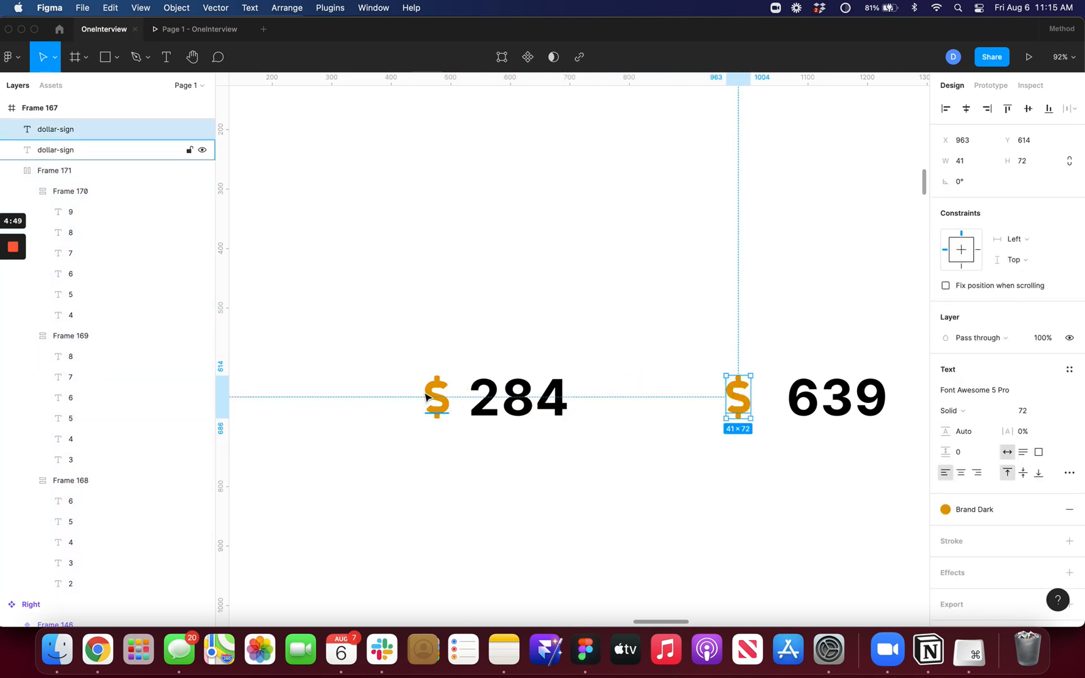
Place a dollar-sign copy beside the 639 counter and nudge the counter into position next to it.
{"action": "left_click", "coordinate": [835, 397]}
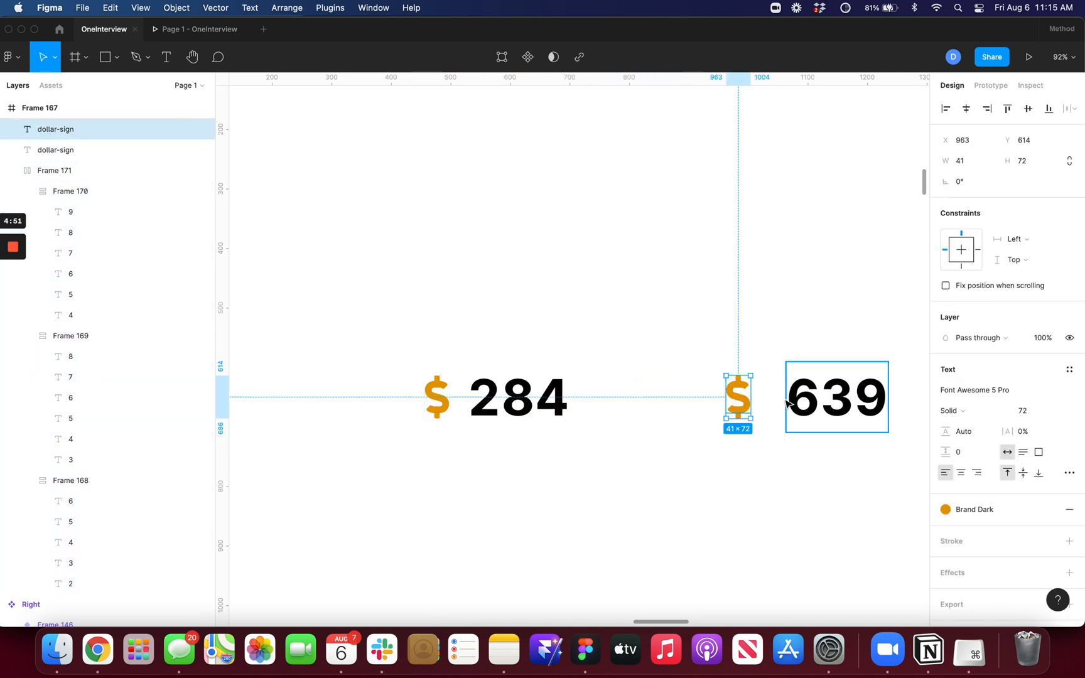
{"action": "left_click_drag", "start_coordinate": [737, 397], "coordinate": [760, 397]}
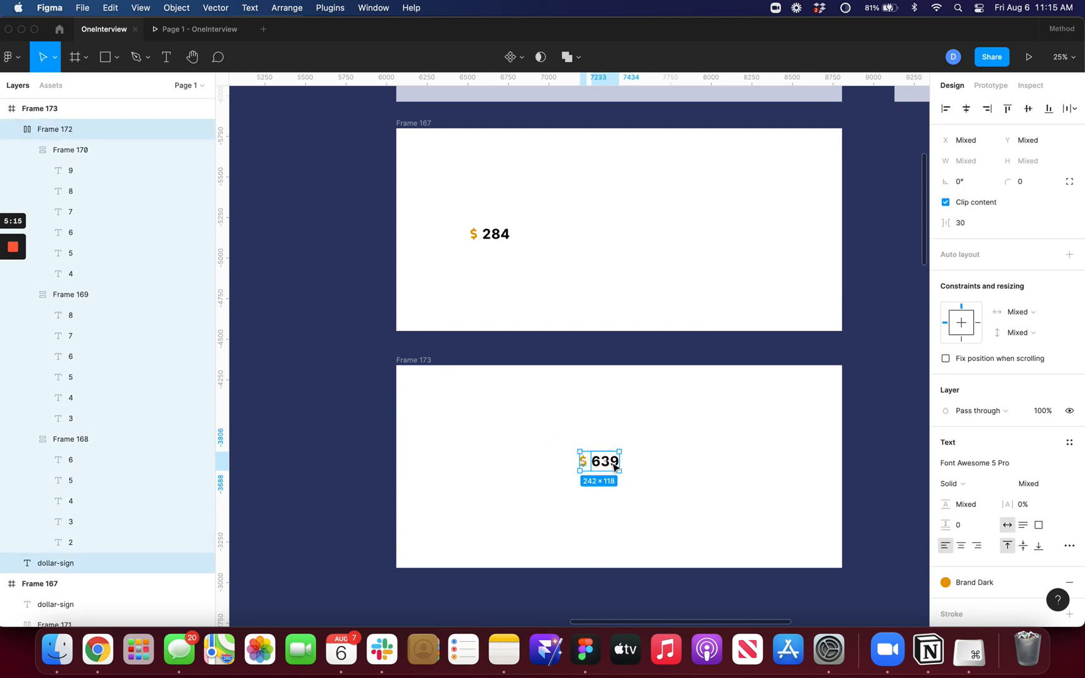
Center the $639 counter in Frame 173 and the $284 counter in Frame 167.
{"action": "left_click_drag", "start_coordinate": [599, 461], "coordinate": [607, 466]}
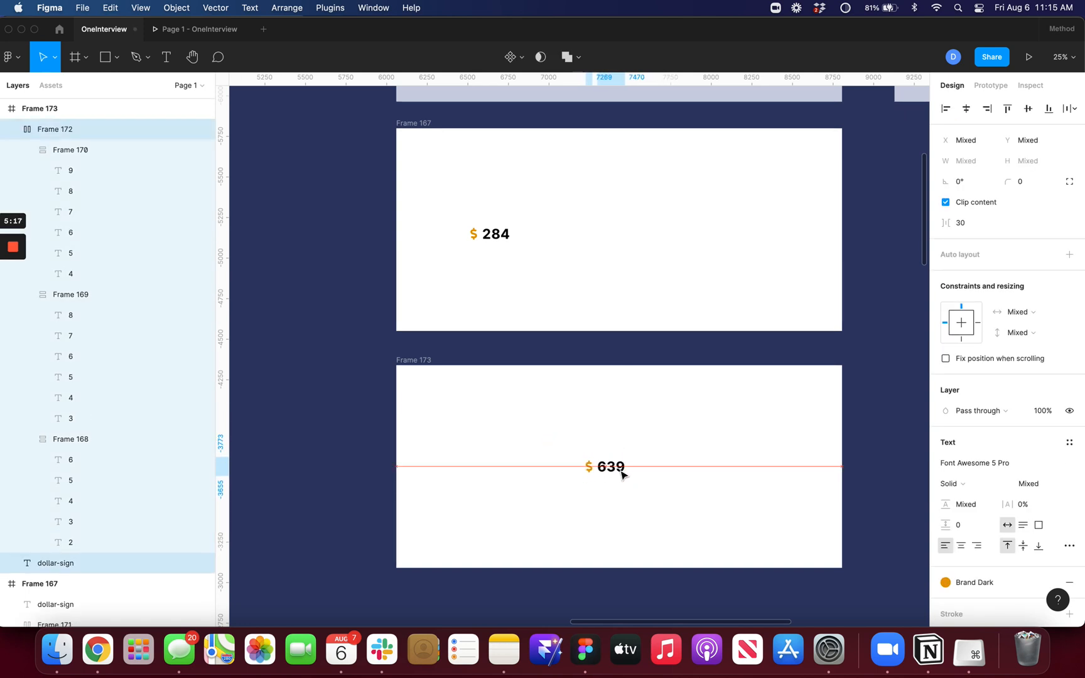
{"action": "left_click", "coordinate": [613, 465]}
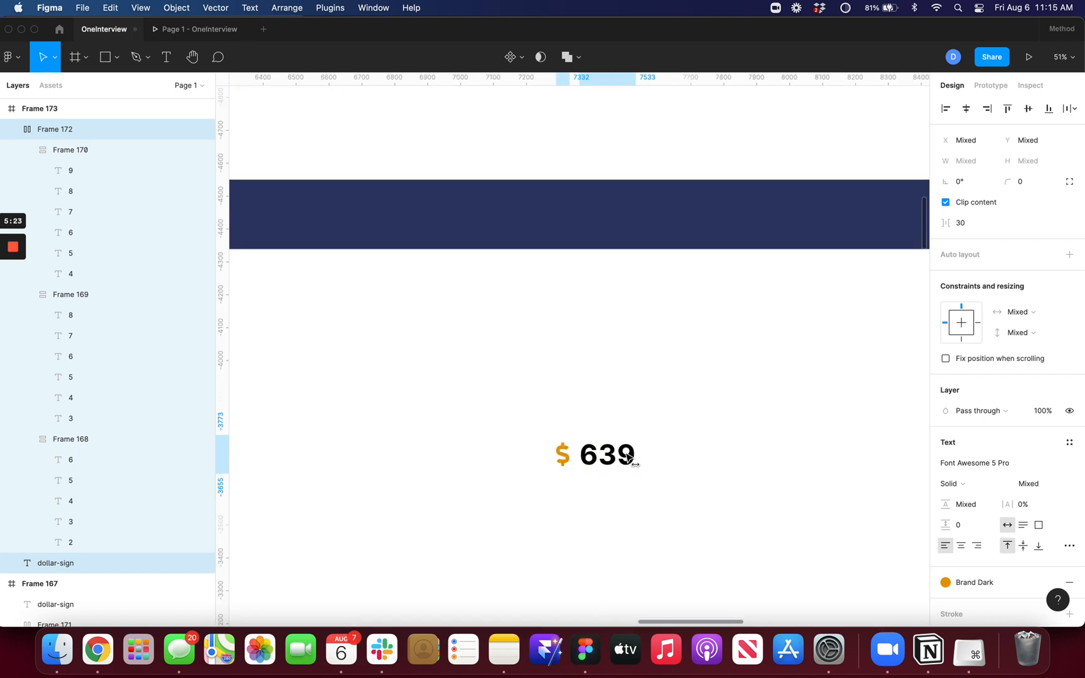
{"action": "scroll", "scroll_direction": "down", "scroll_amount": 3}
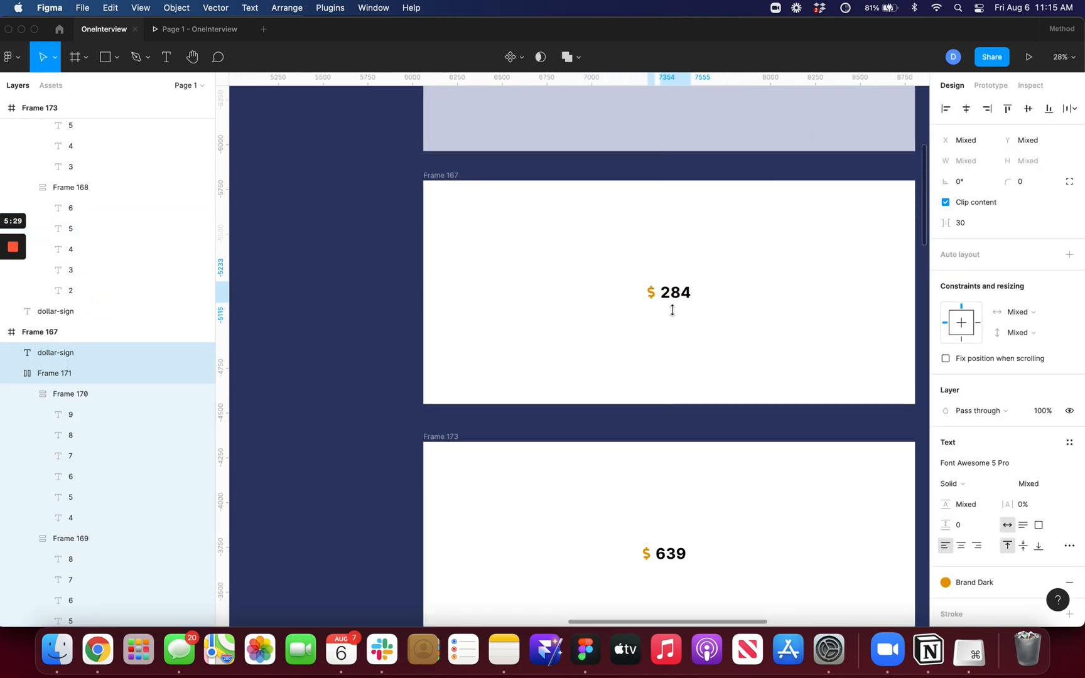
{"action": "left_click", "coordinate": [662, 553]}
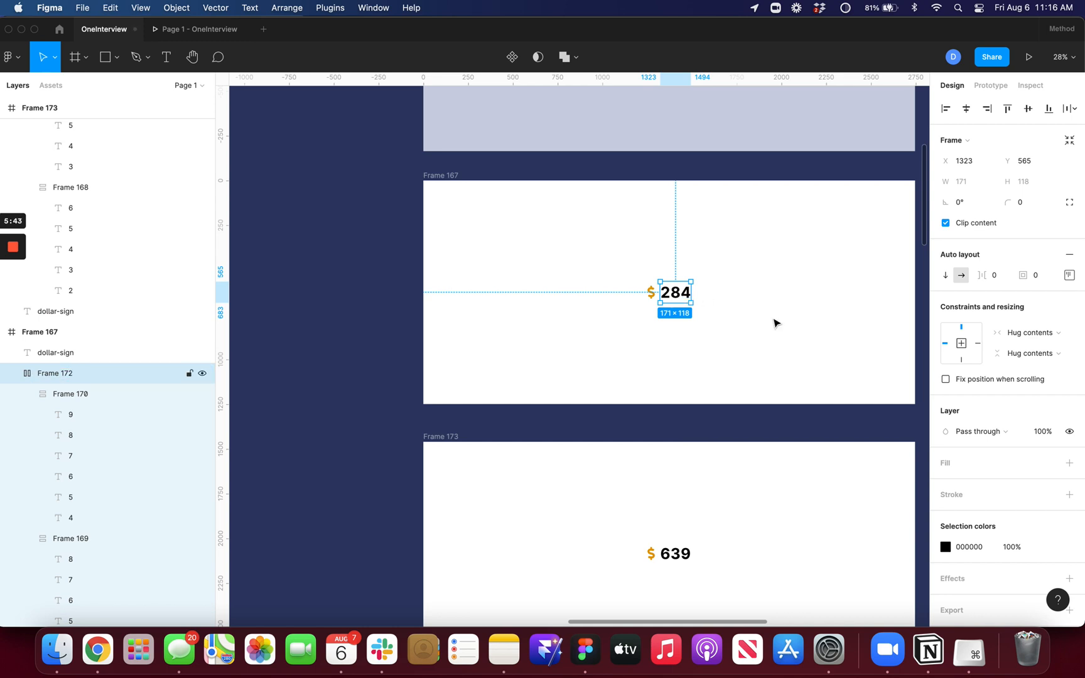
{"action": "scroll", "scroll_direction": "down", "scroll_amount": 3}
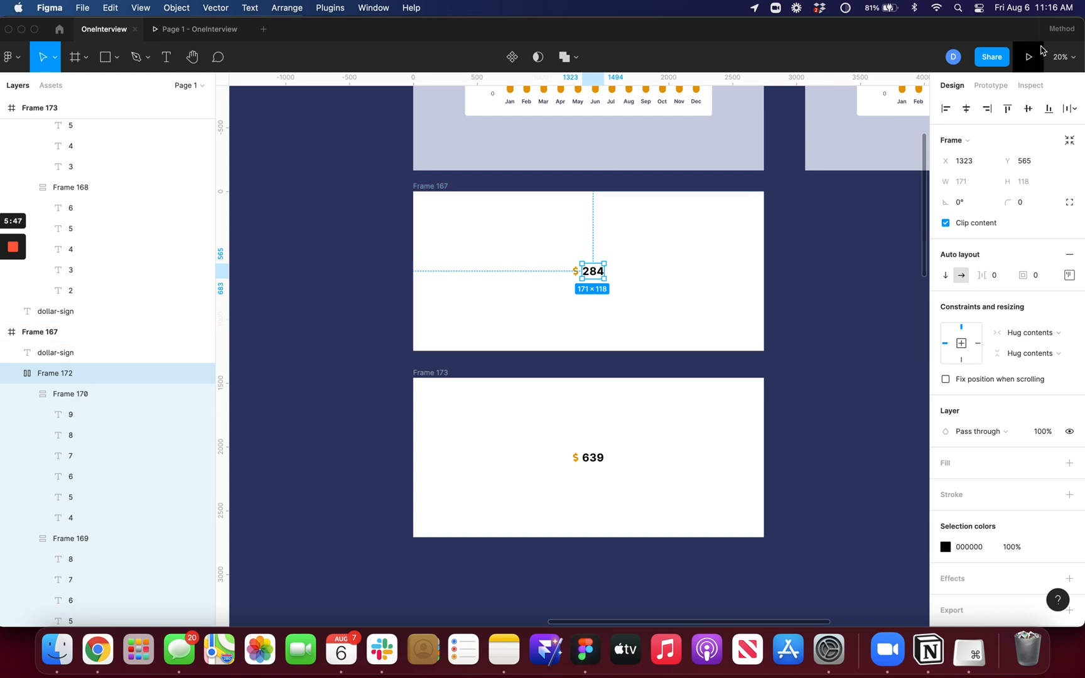
Connect the $284 counter's click to Frame 173 with smart animate and ease-out-back easing.
{"action": "left_click", "coordinate": [991, 86]}
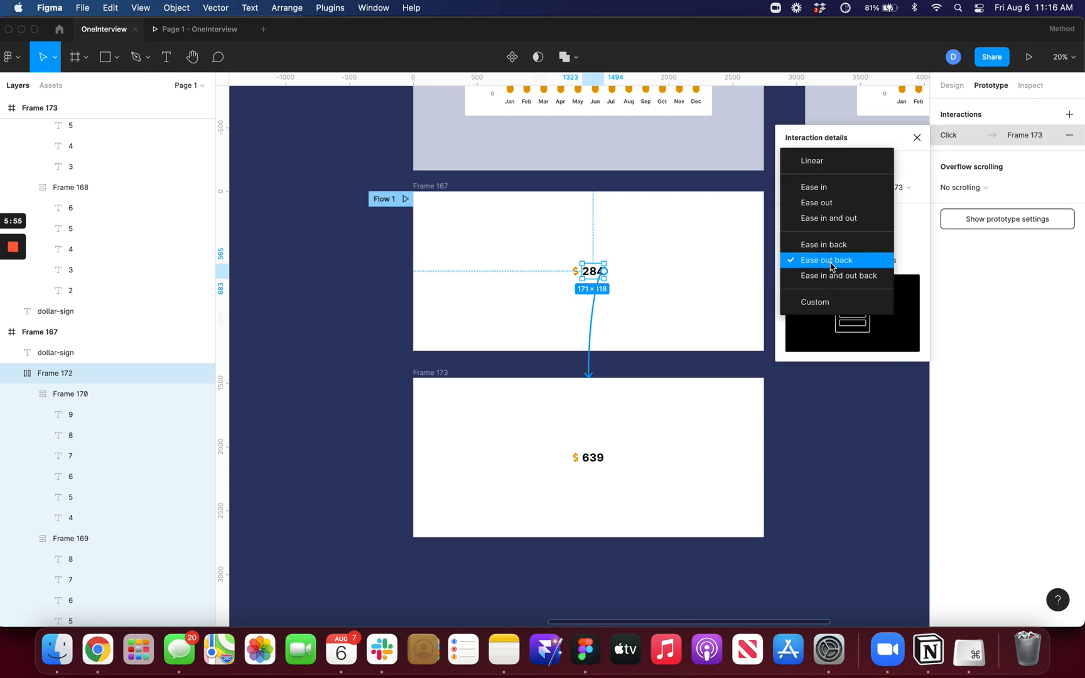
{"action": "mouse_move", "coordinate": [825, 275]}
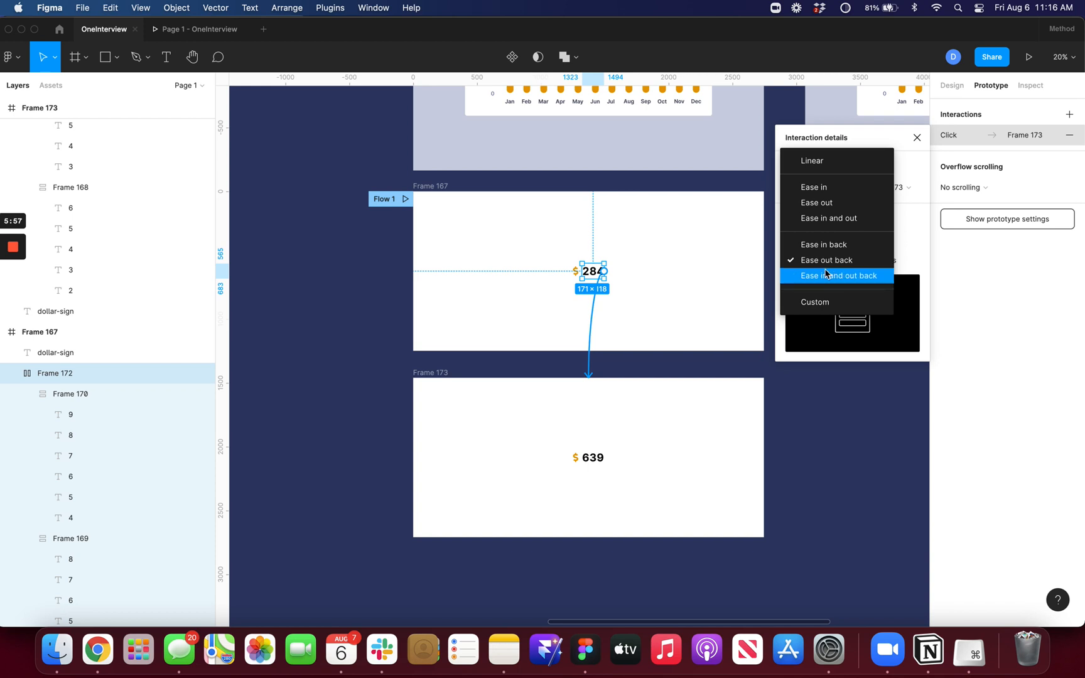
{"action": "left_click", "coordinate": [836, 275]}
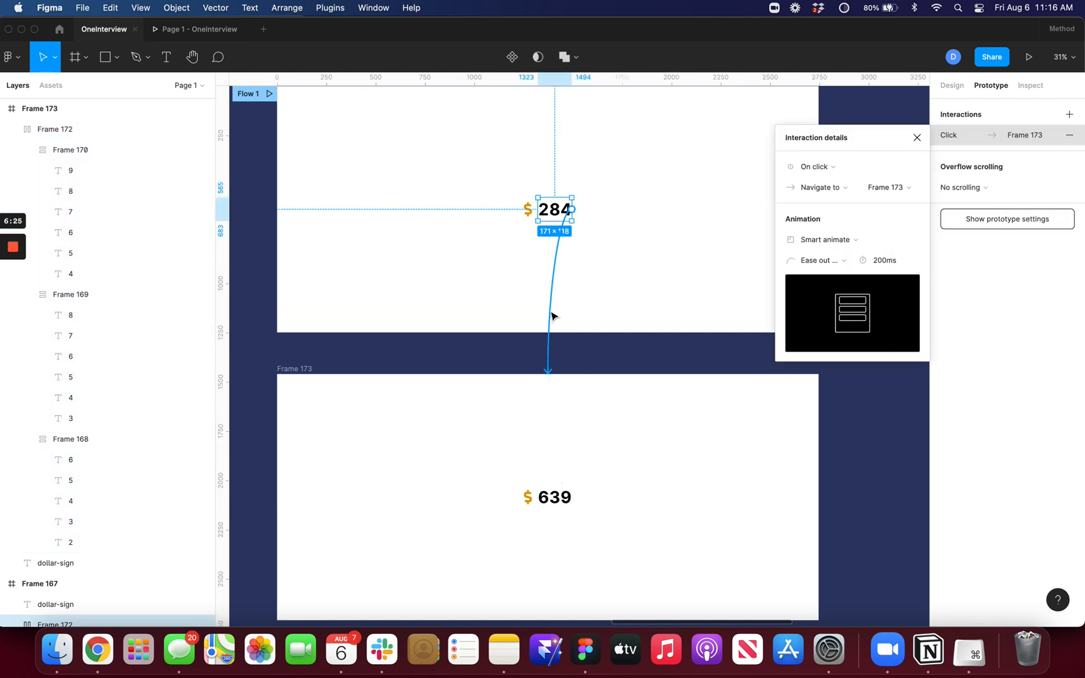
Change the transition duration from 200ms to 500ms and dismiss Interaction details.
{"action": "left_click", "coordinate": [885, 260]}
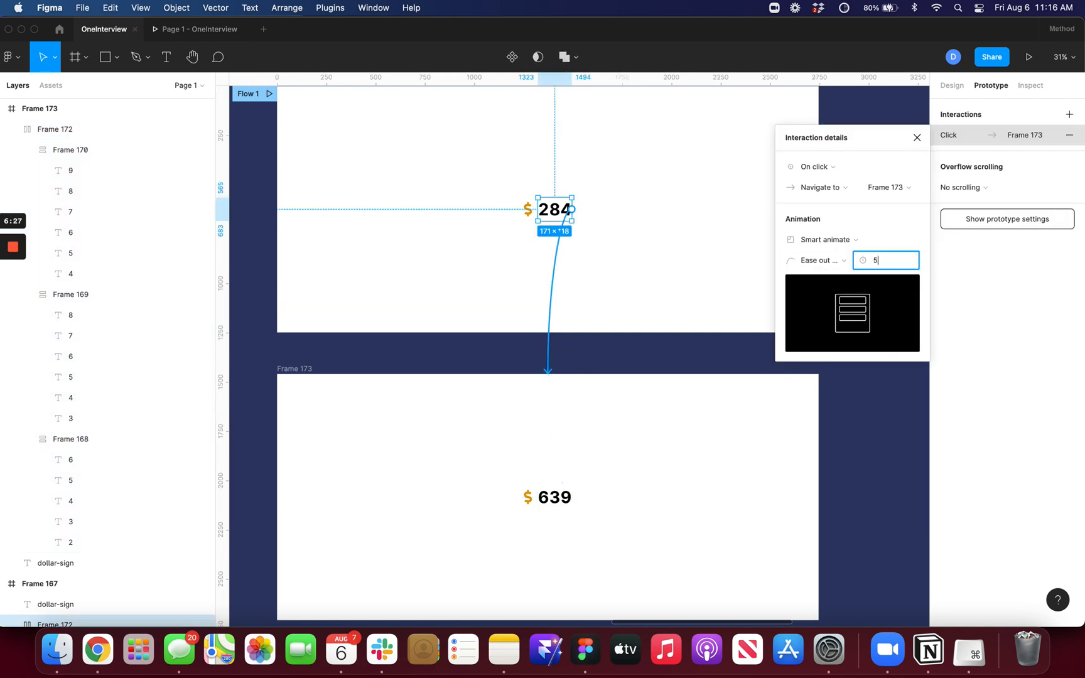
{"action": "type", "text": "00ms"}
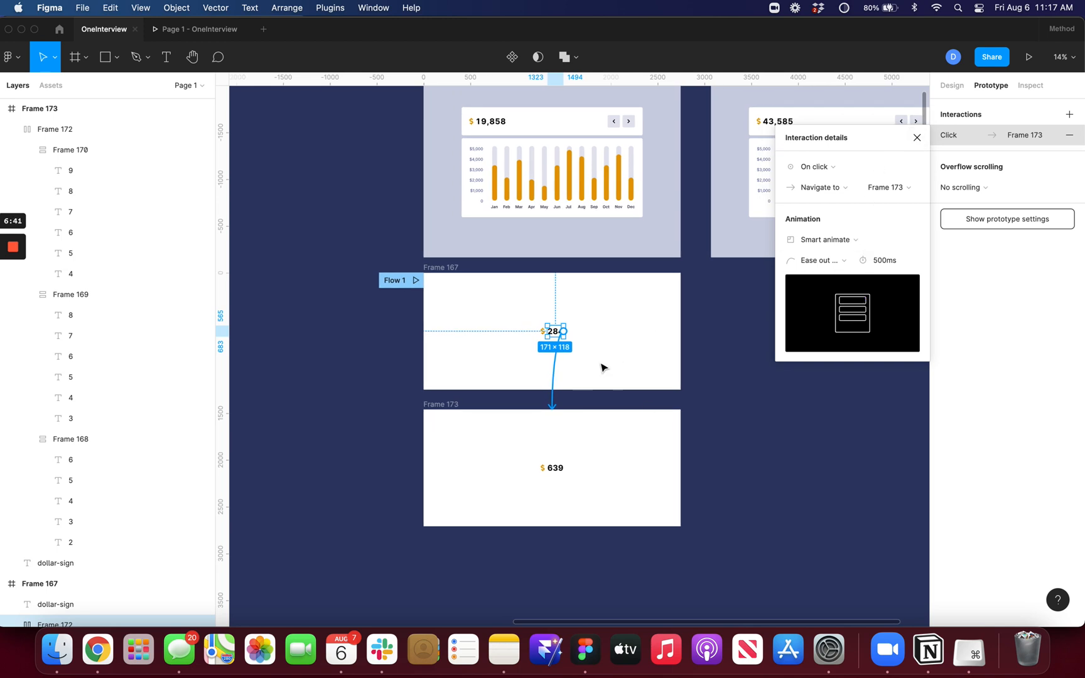
{"action": "left_click", "coordinate": [916, 138]}
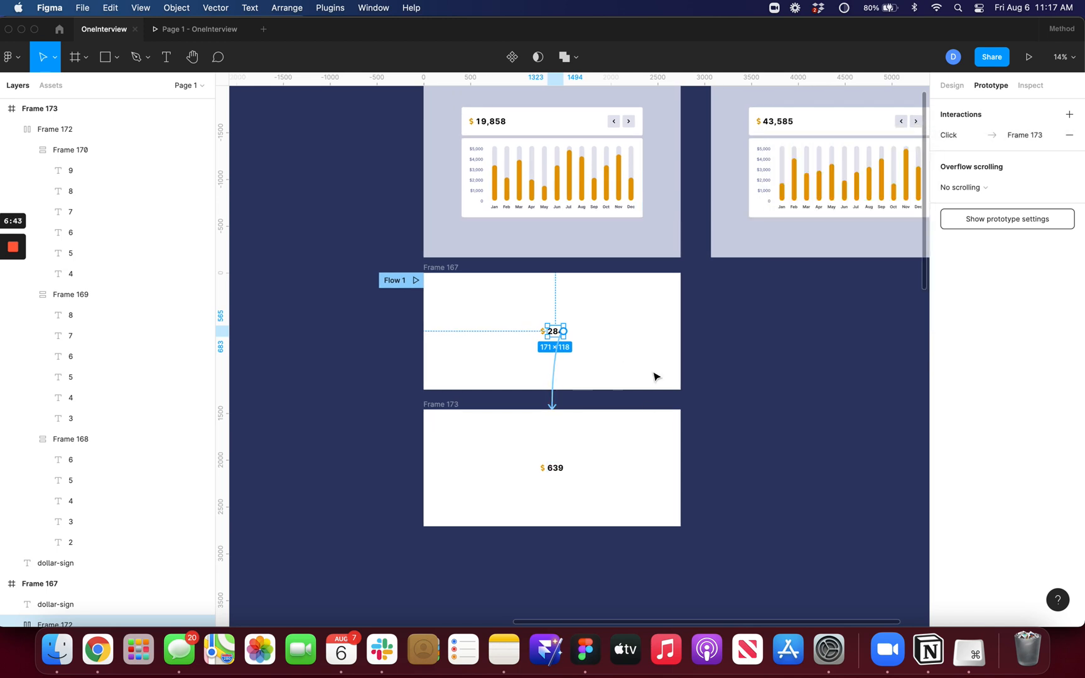
{"action": "mouse_move", "coordinate": [514, 366]}
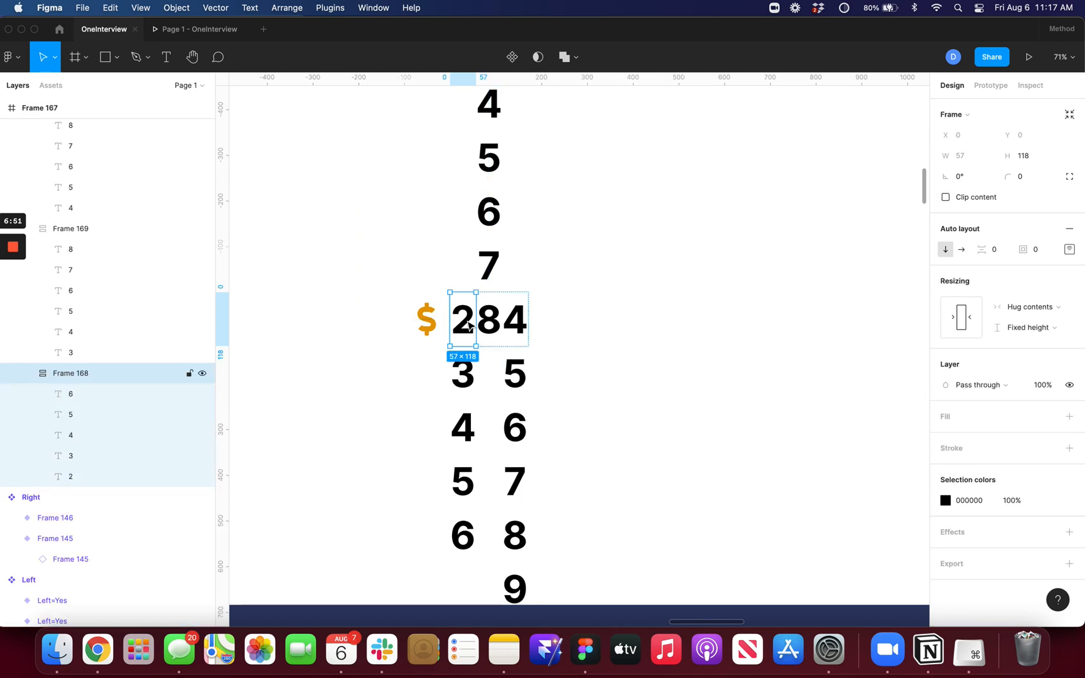
Duplicate the 4-through-9 digit column with Cmd+D so the counter reads $ 2844.
{"action": "left_click", "coordinate": [1069, 248]}
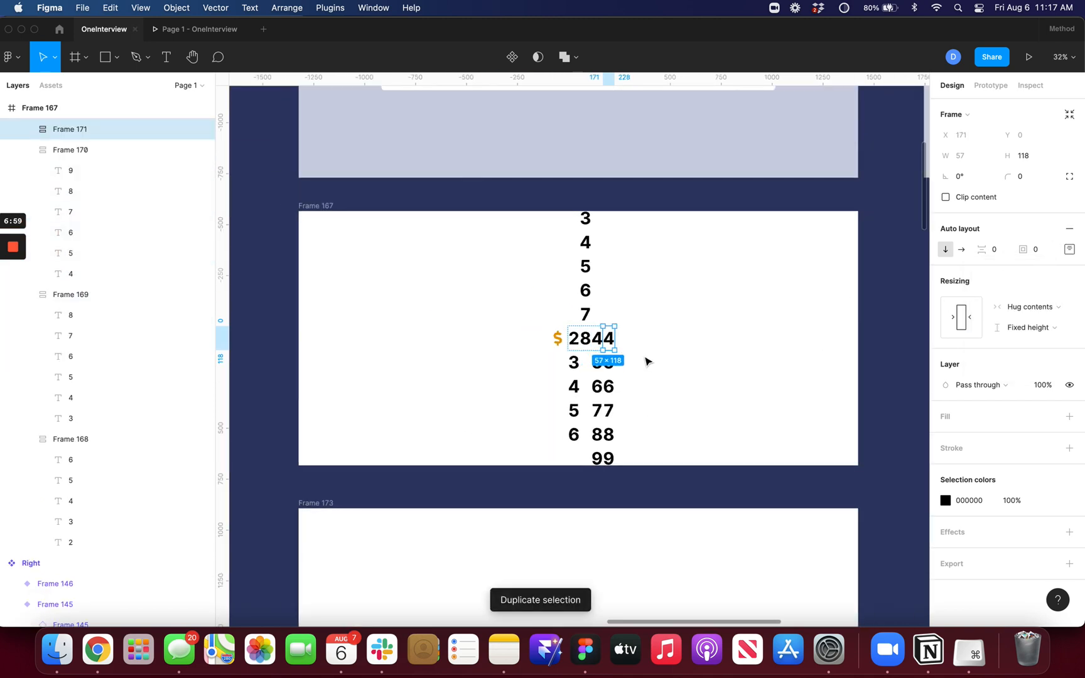
{"action": "left_click", "coordinate": [1068, 249]}
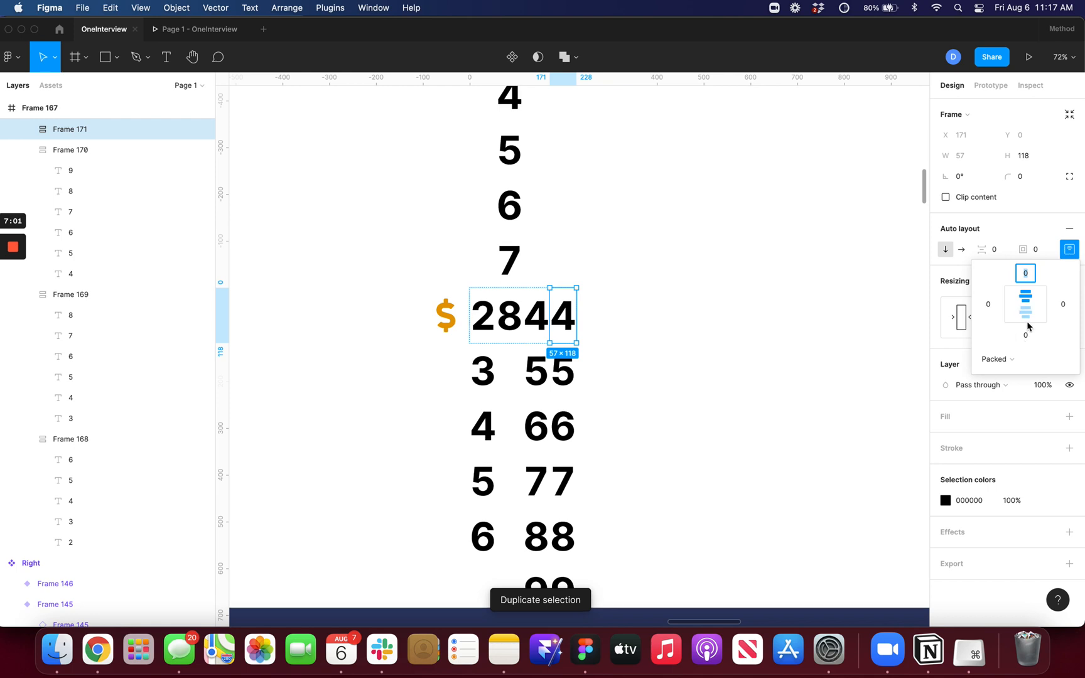